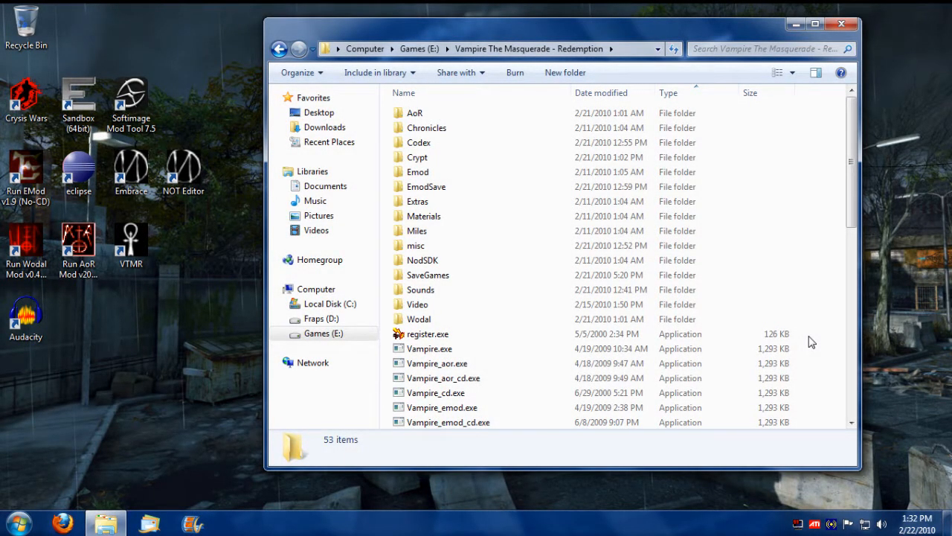
Step: Create a new folder named MyMod in the game folder
scroll(down, 3)
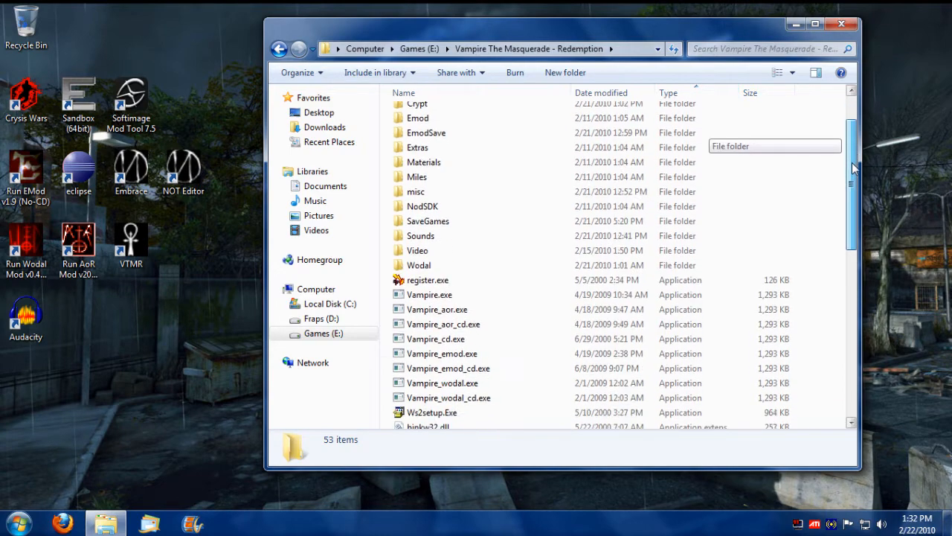
scroll(down, 3)
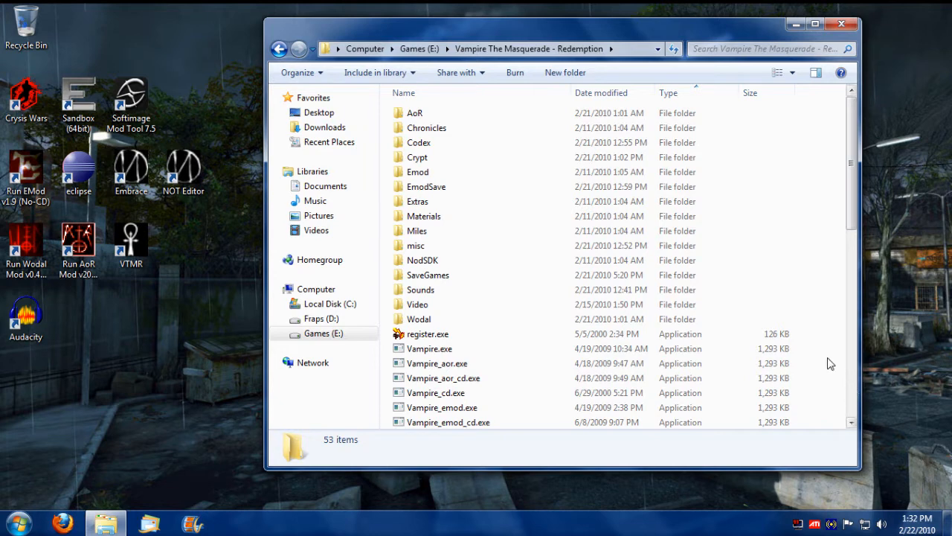
mouse_move(830, 357)
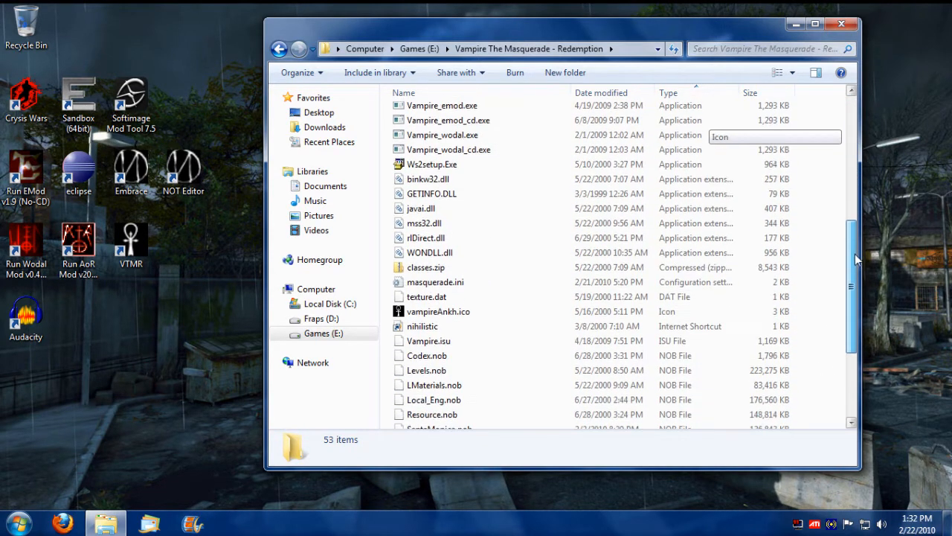
scroll(down, 3)
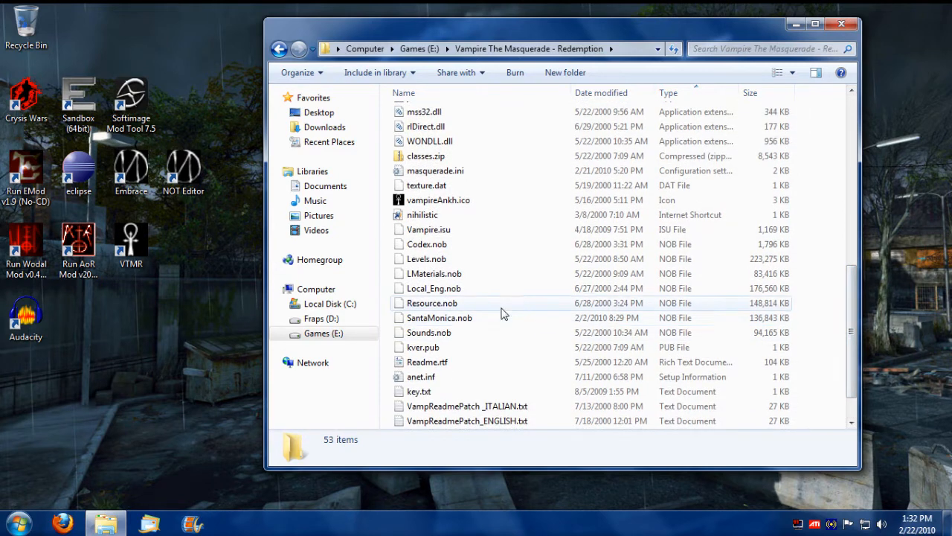
click(431, 303)
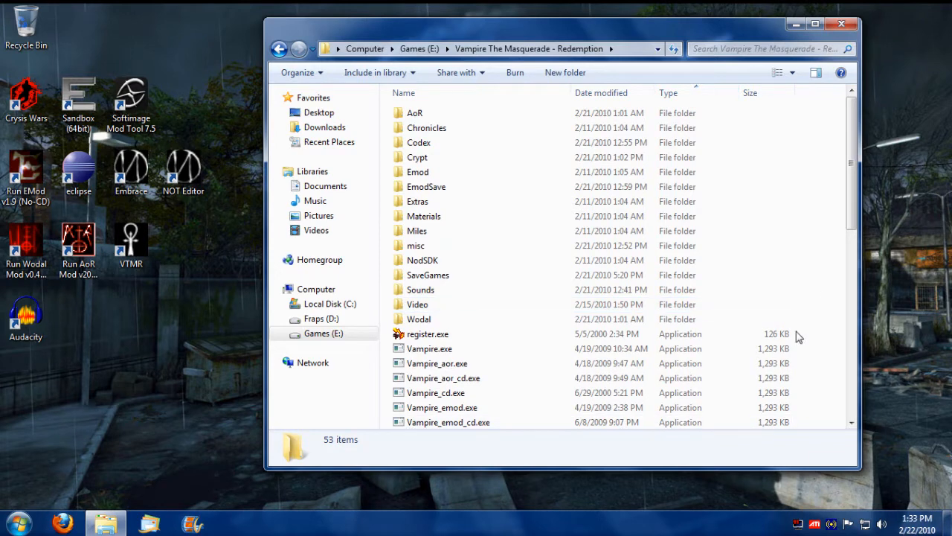
mouse_move(827, 331)
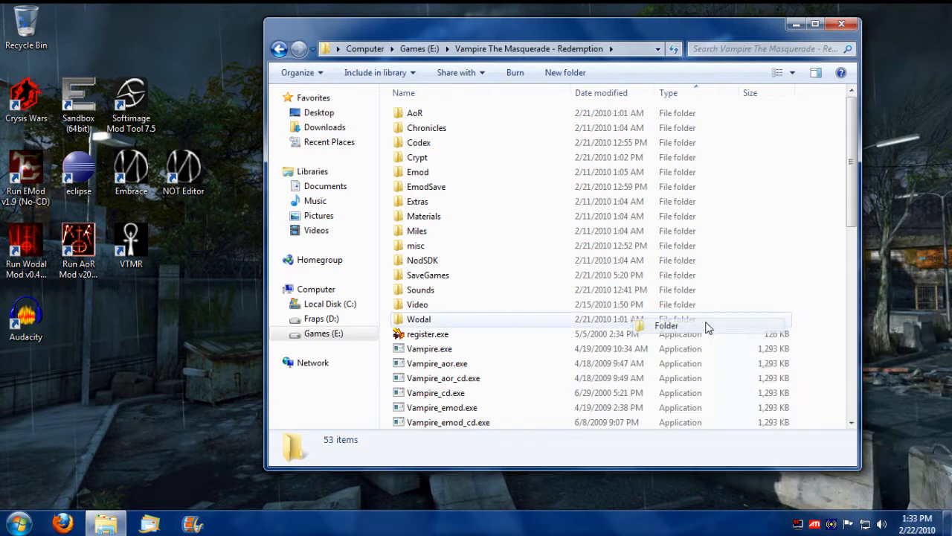
click(565, 72)
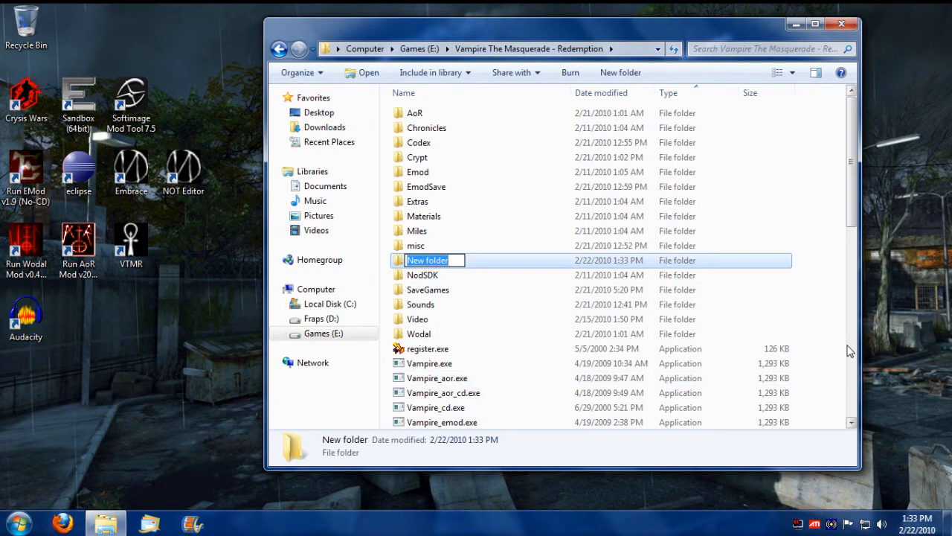
text(MyMod)
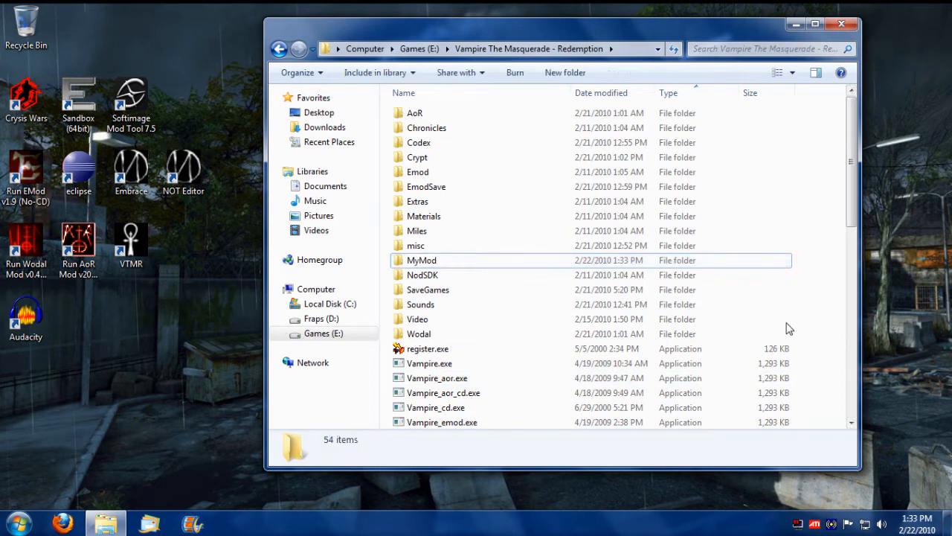
mouse_move(459, 263)
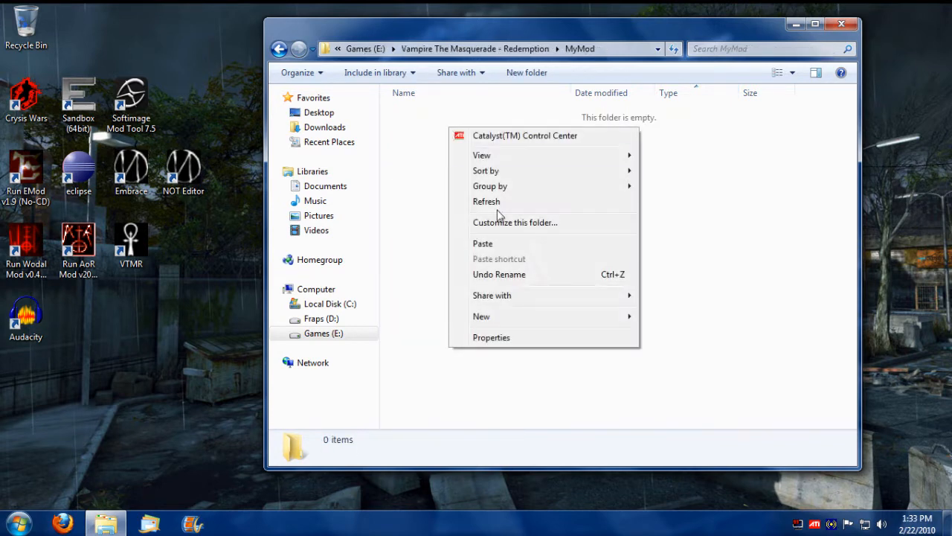
Step: Add a Codex subfolder inside MyMod, then return to the game folder and select Resource.nob
click(481, 317)
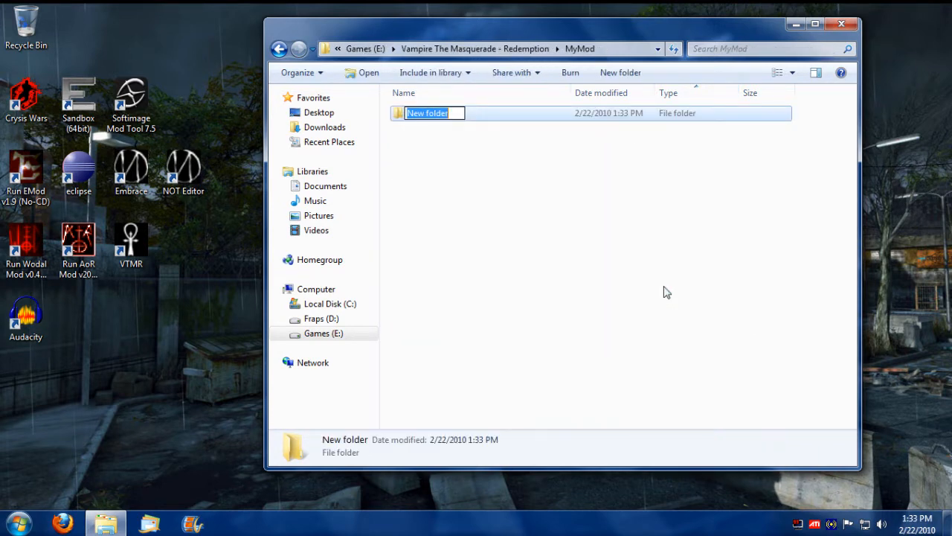
text(Coder)
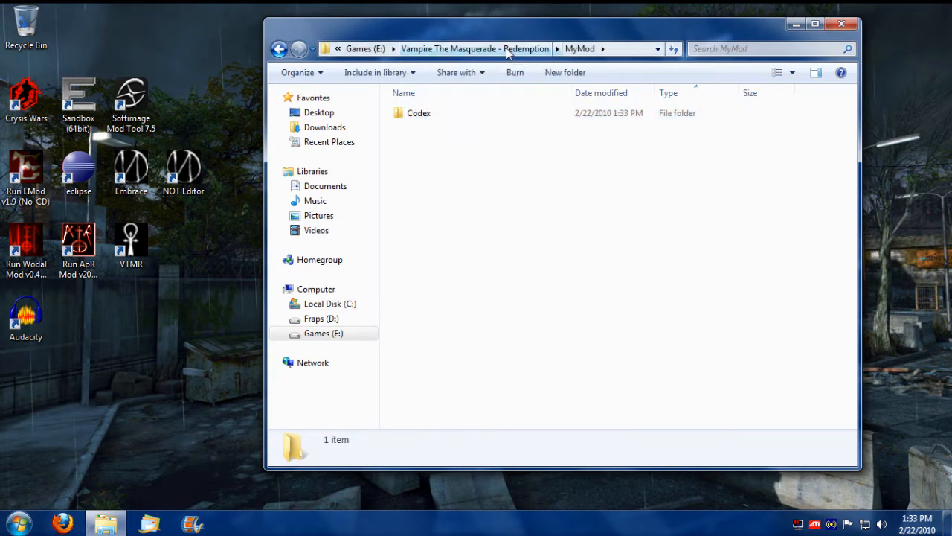
click(474, 49)
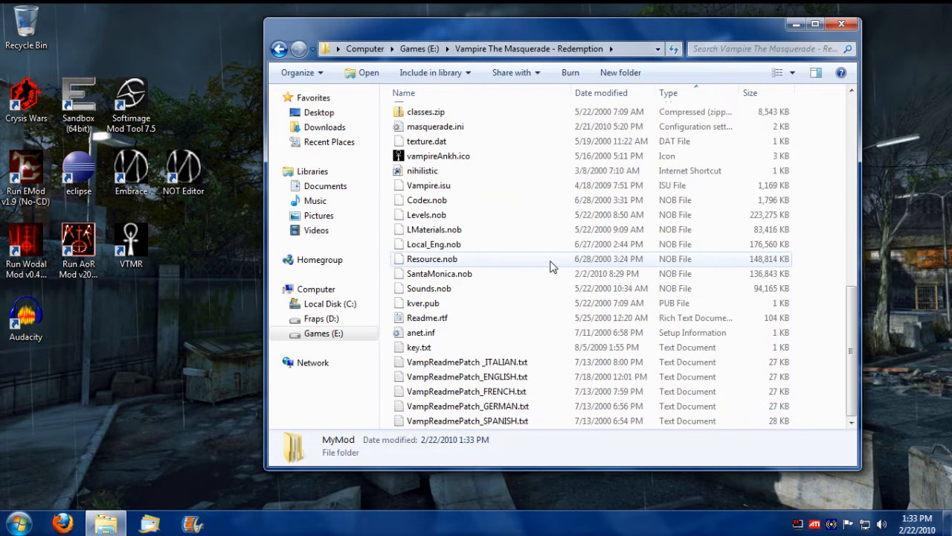
click(432, 258)
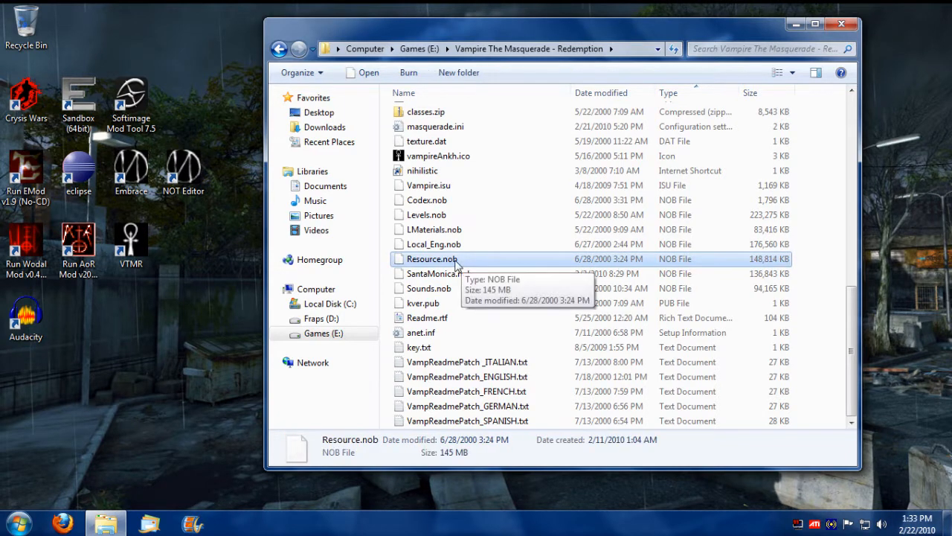
Step: Open Resource.nob as an archive in 7-Zip File Manager
right_click(432, 258)
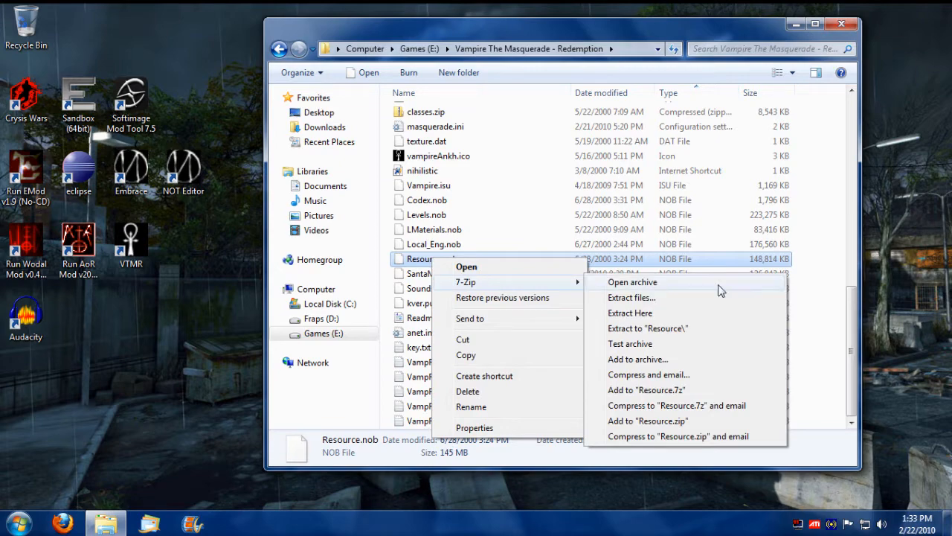
click(631, 282)
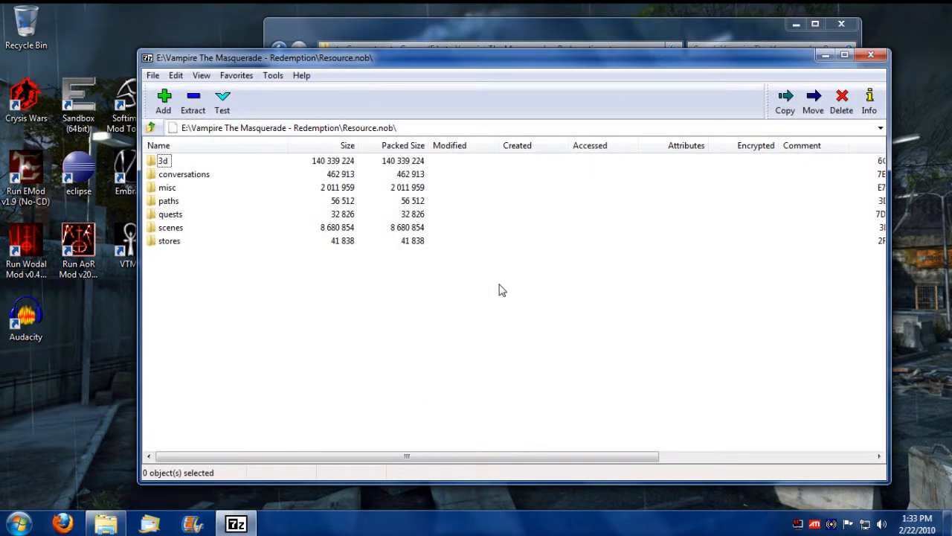
Step: Copy effects.ned and game.ncd through game.ntt from the archive's misc folder into MyMod\misc
double_click(168, 186)
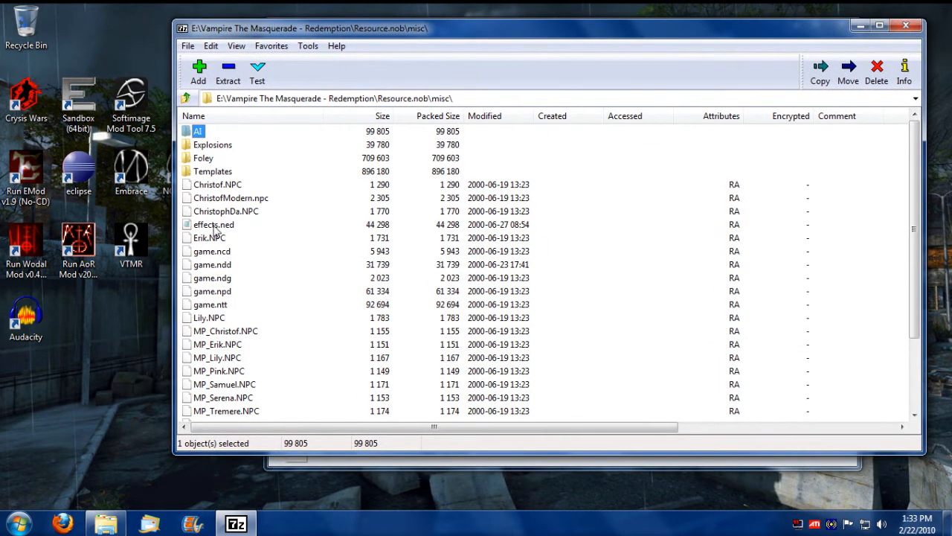
click(213, 224)
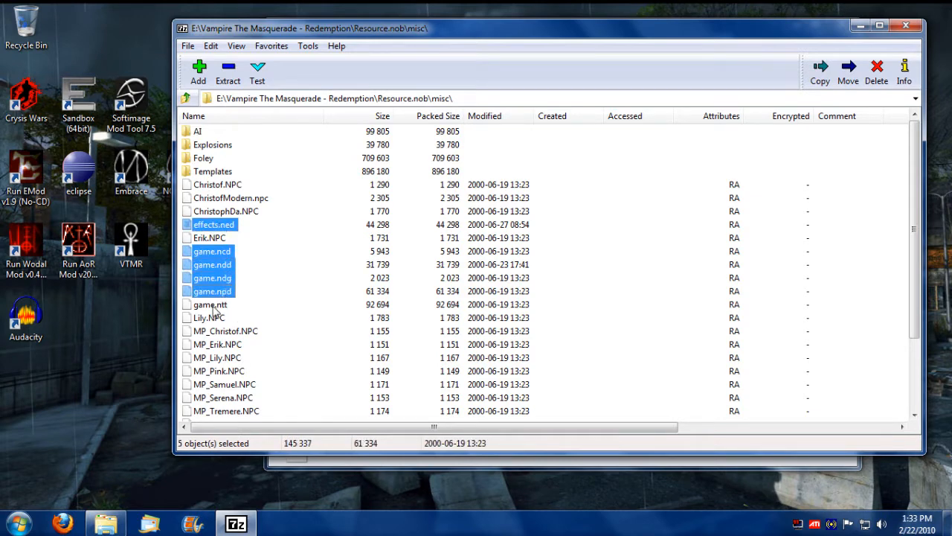
click(210, 304)
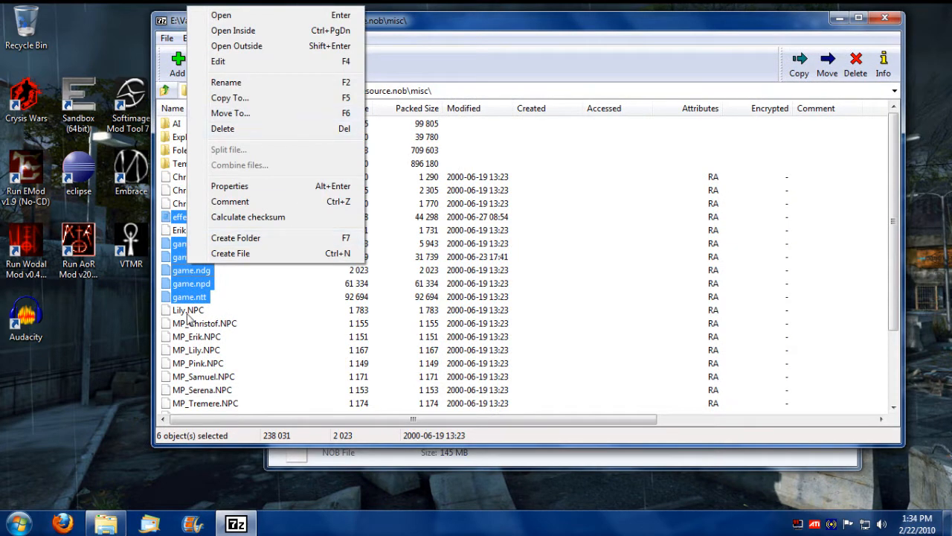
click(230, 97)
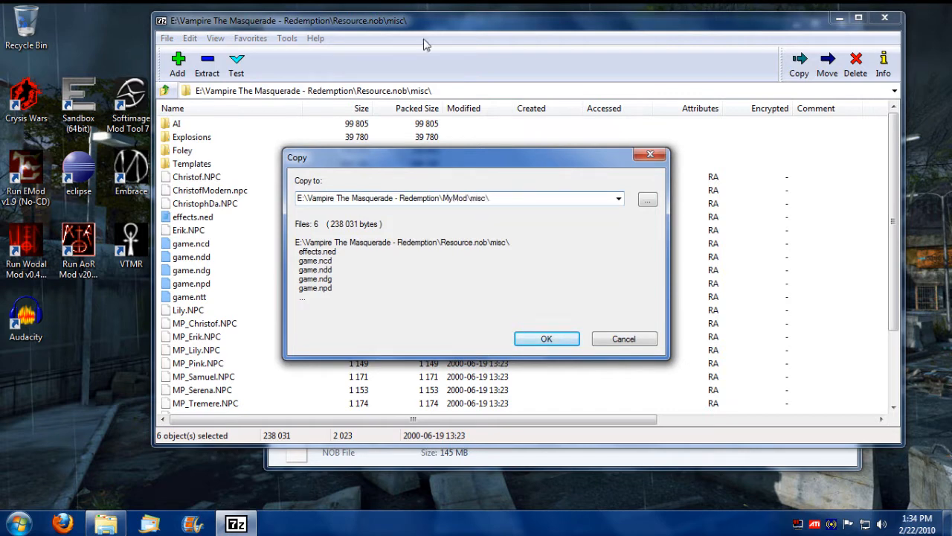
click(546, 338)
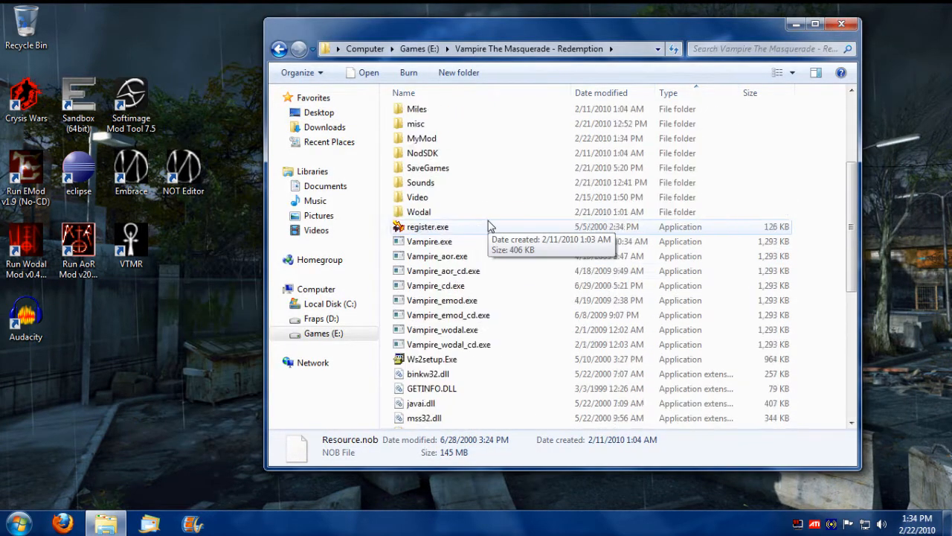
Step: Open MyMod\misc and check the properties of the six copied files
double_click(422, 138)
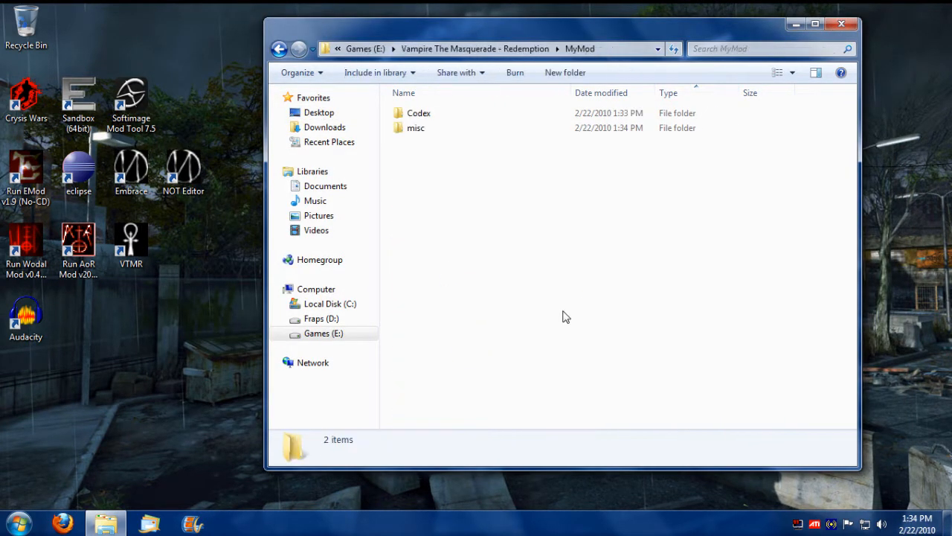
double_click(415, 128)
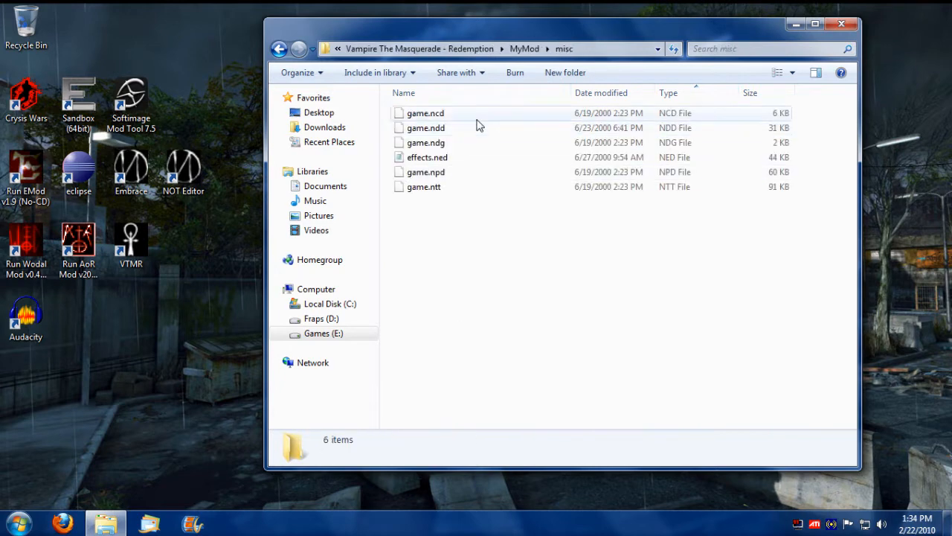
right_click(425, 113)
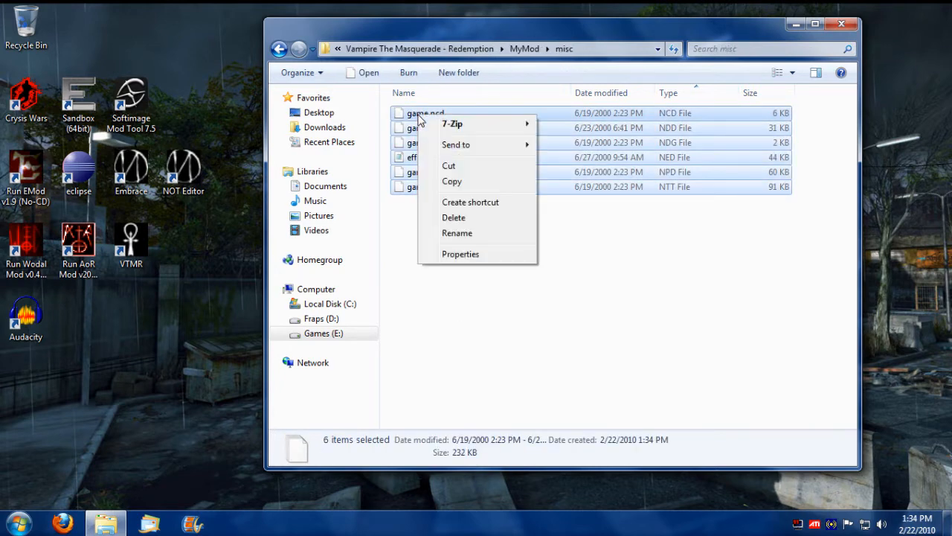
click(460, 254)
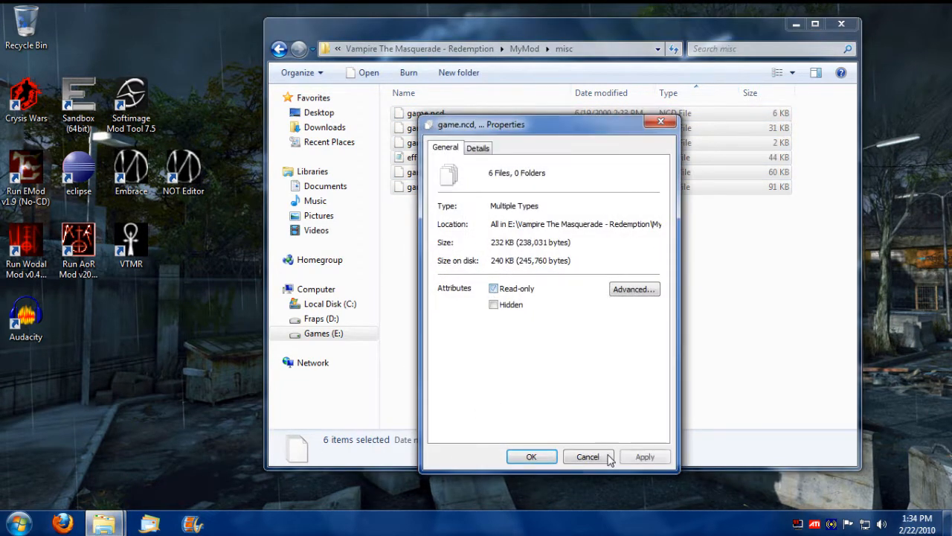
click(588, 456)
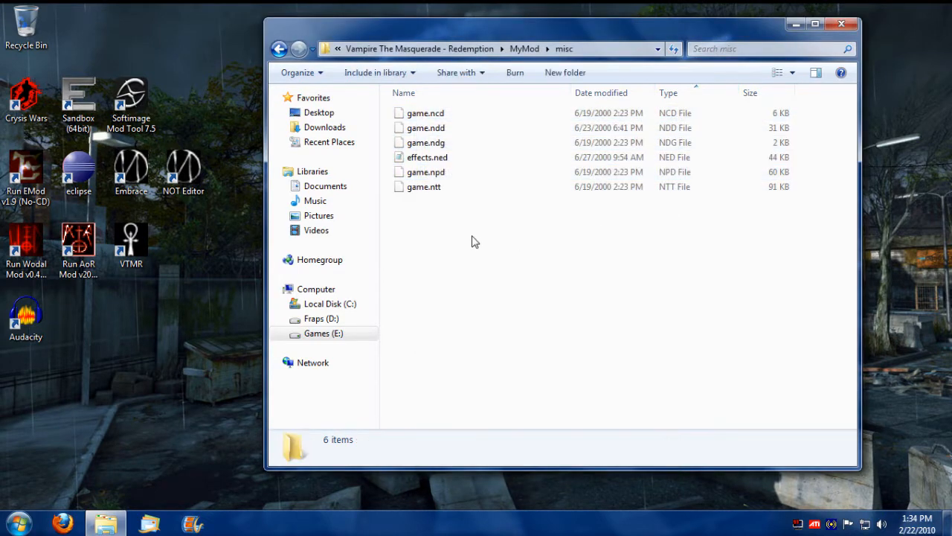
Step: Associate game.ncd with Notepad through the installed-programs list
click(426, 112)
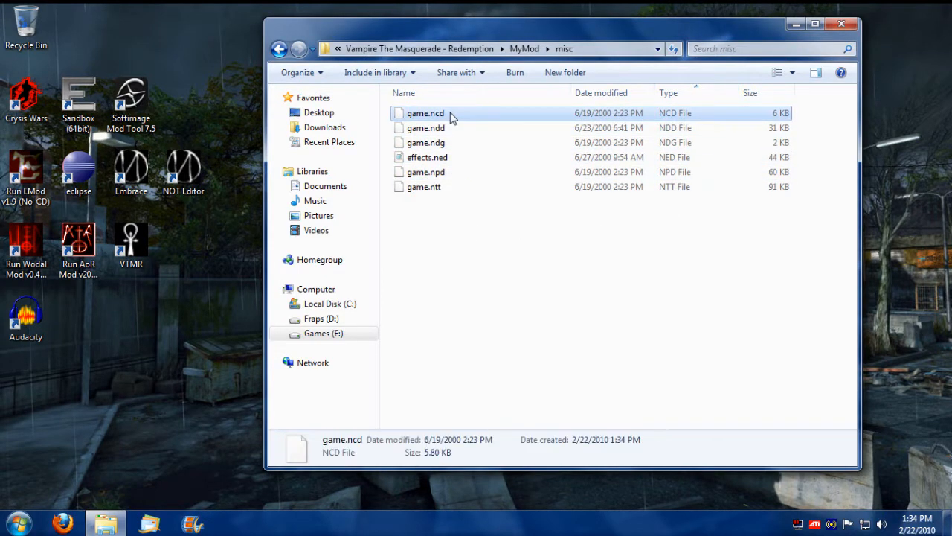
double_click(424, 112)
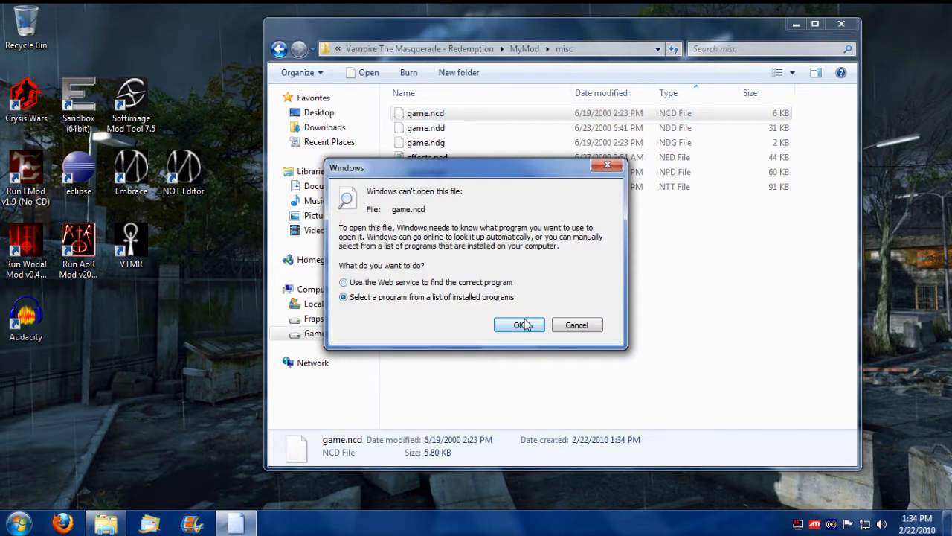
click(520, 325)
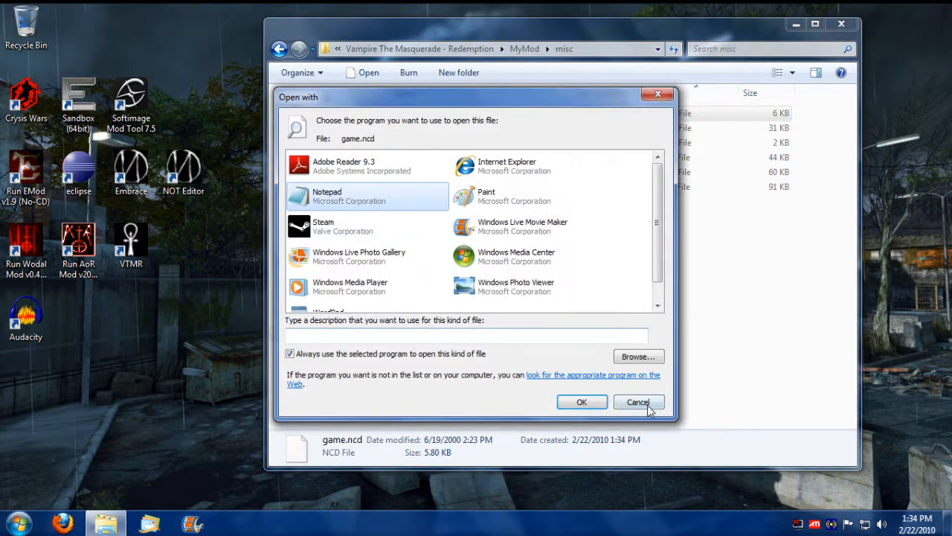
click(582, 402)
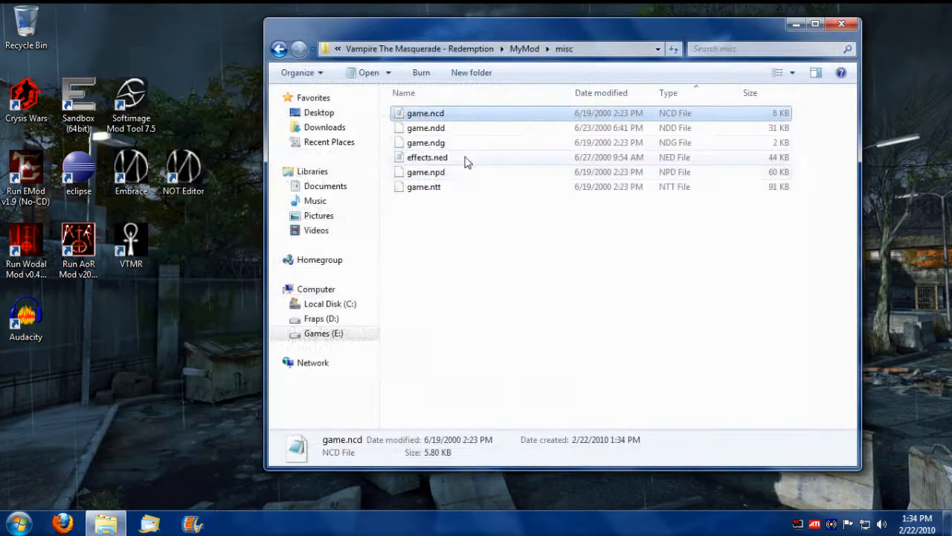
click(511, 226)
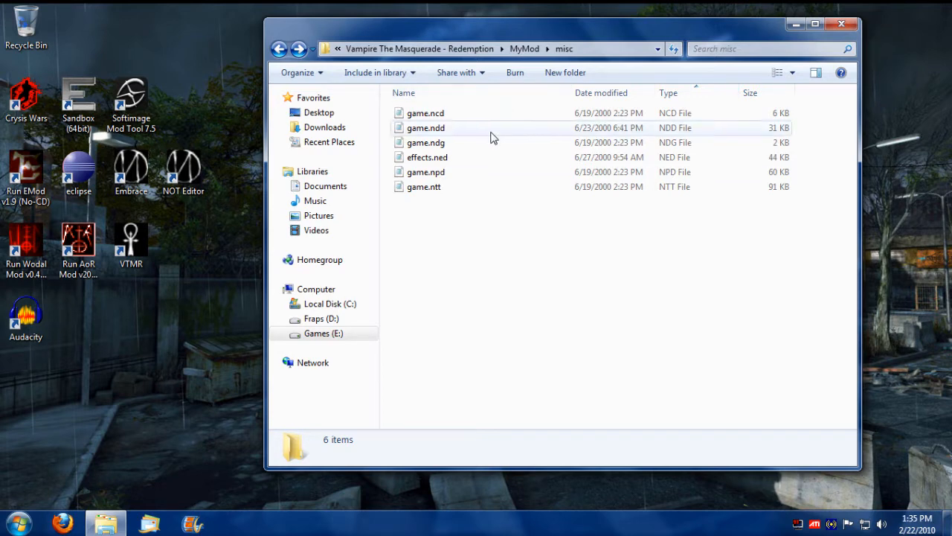
click(425, 112)
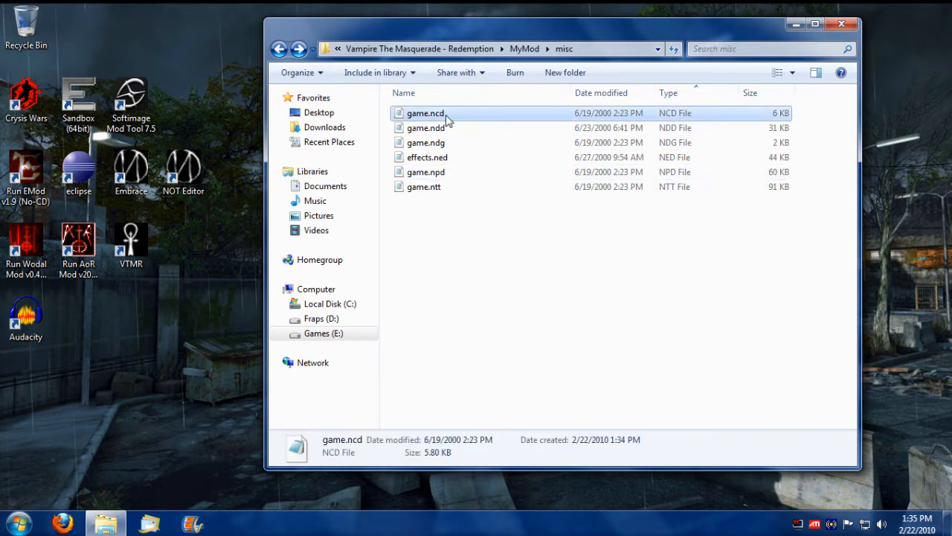
mouse_move(425, 114)
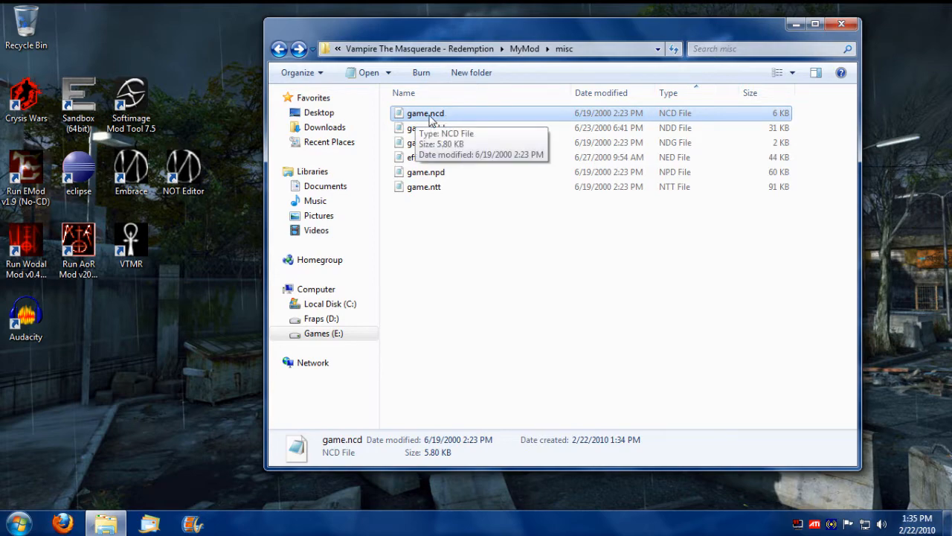
Step: Open game.ncd in Notepad and scroll down to the clan definition table
double_click(425, 113)
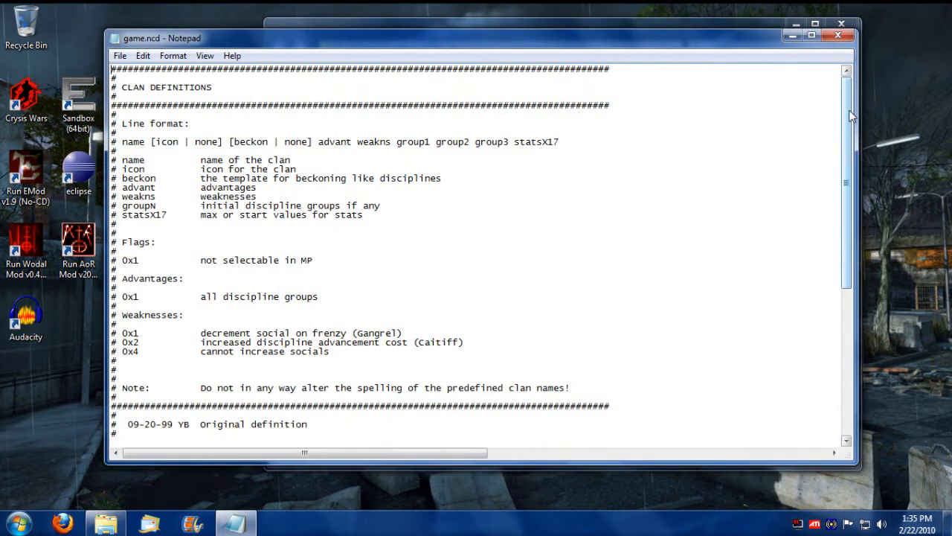
scroll(down, 3)
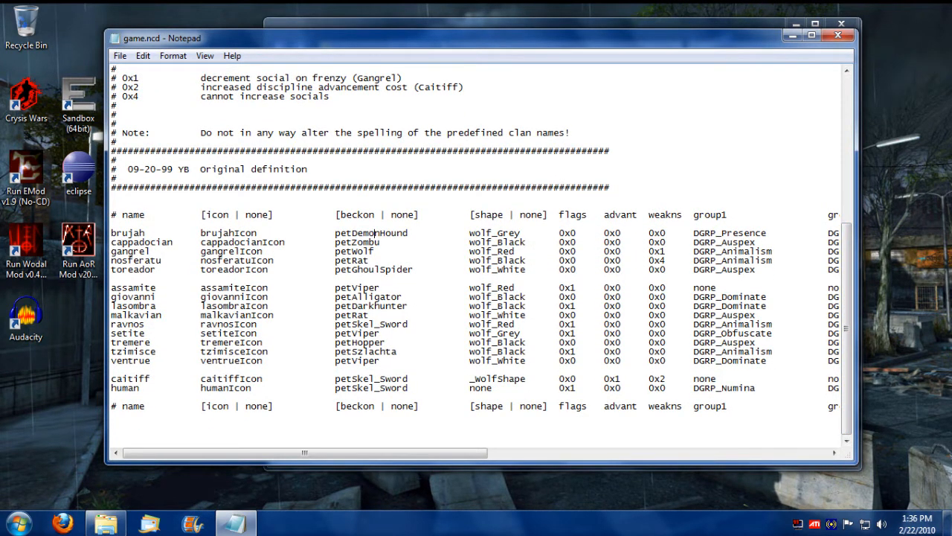
double_click(370, 232)
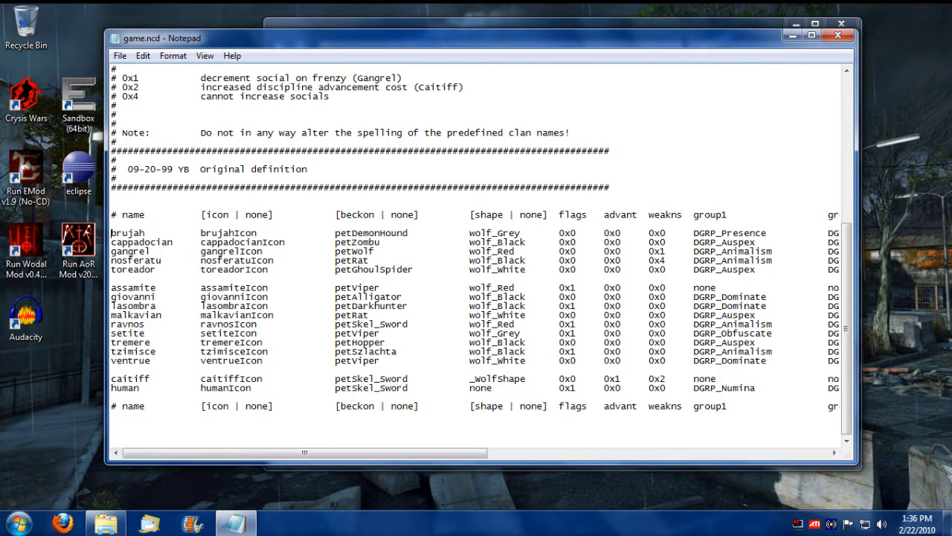
drag(305, 452, 467, 452)
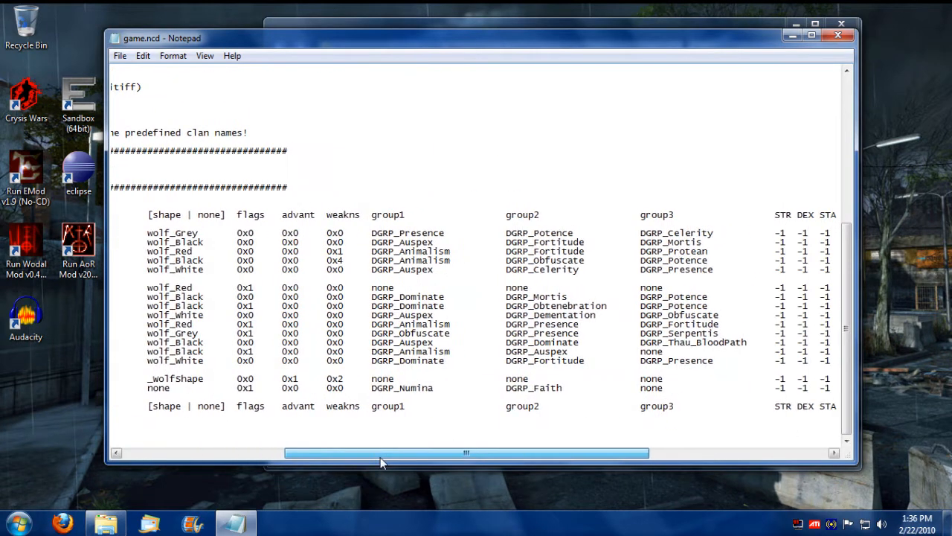
drag(465, 452, 305, 452)
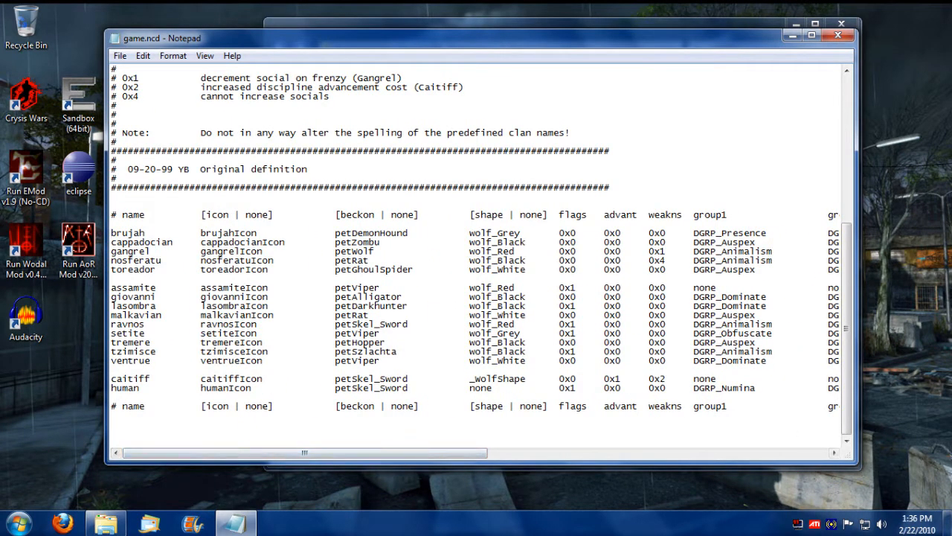
double_click(228, 232)
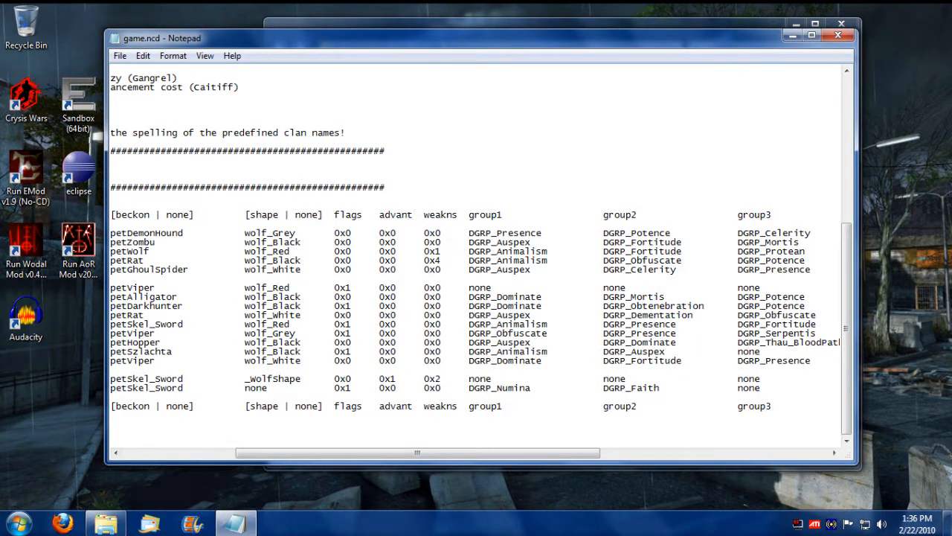
Step: Highlight the weakns and group1 headings and scroll across to the STR, DEX, APP columns
double_click(347, 214)
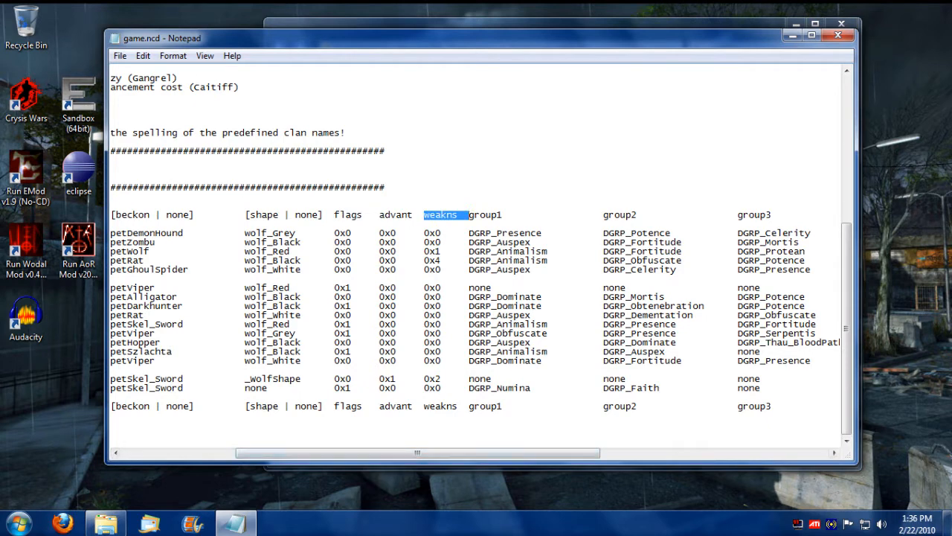
double_click(485, 214)
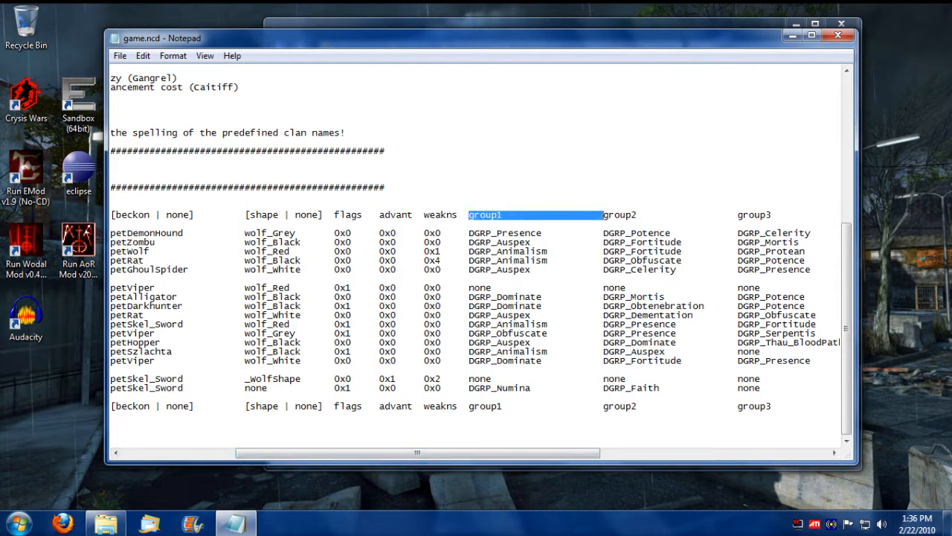
scroll(left, 3)
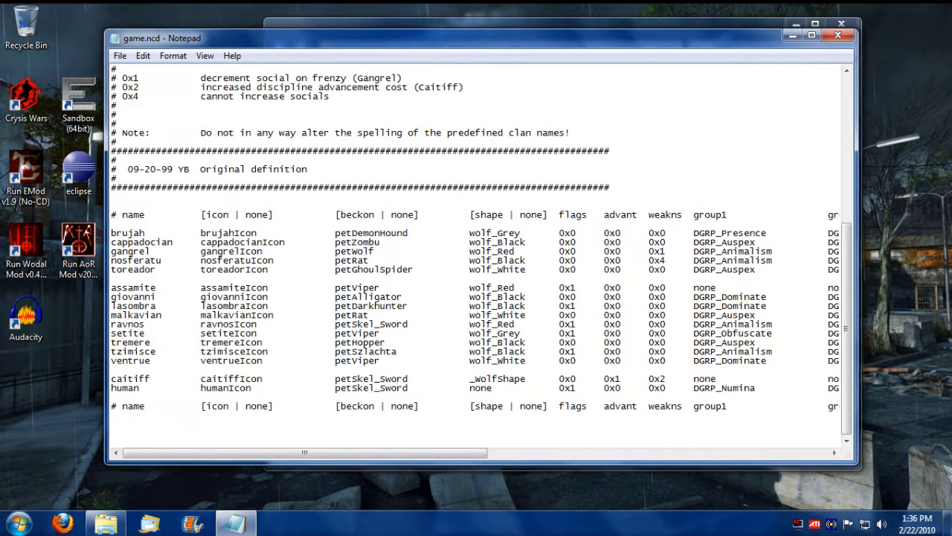
scroll(right, 3)
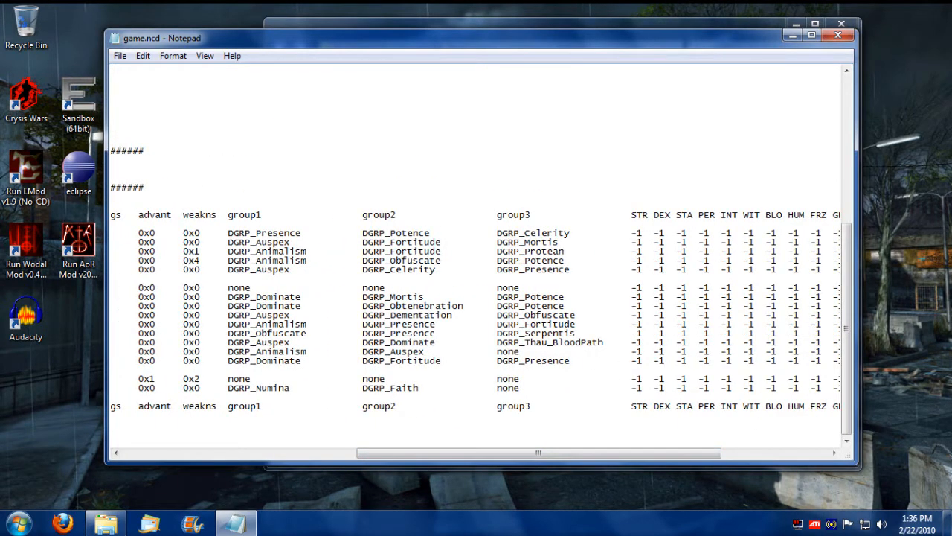
scroll(right, 3)
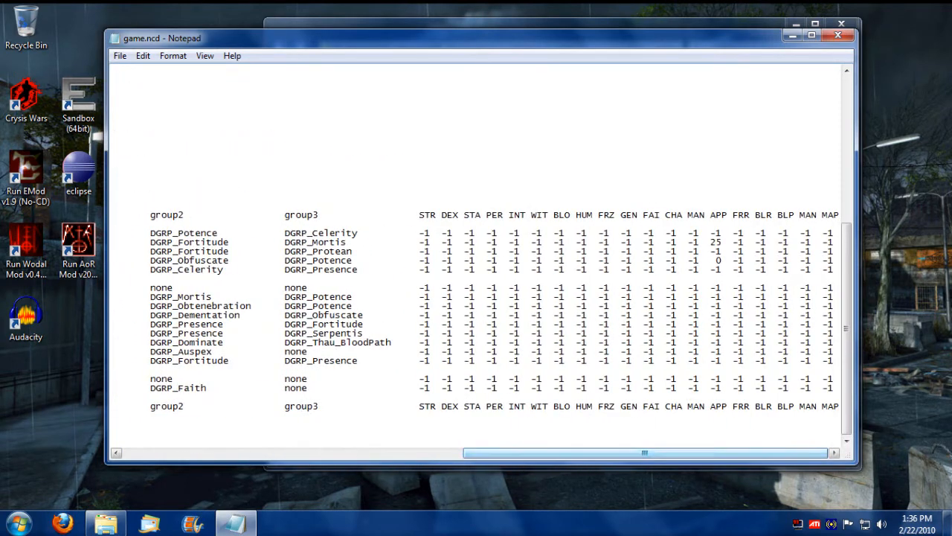
double_click(717, 260)
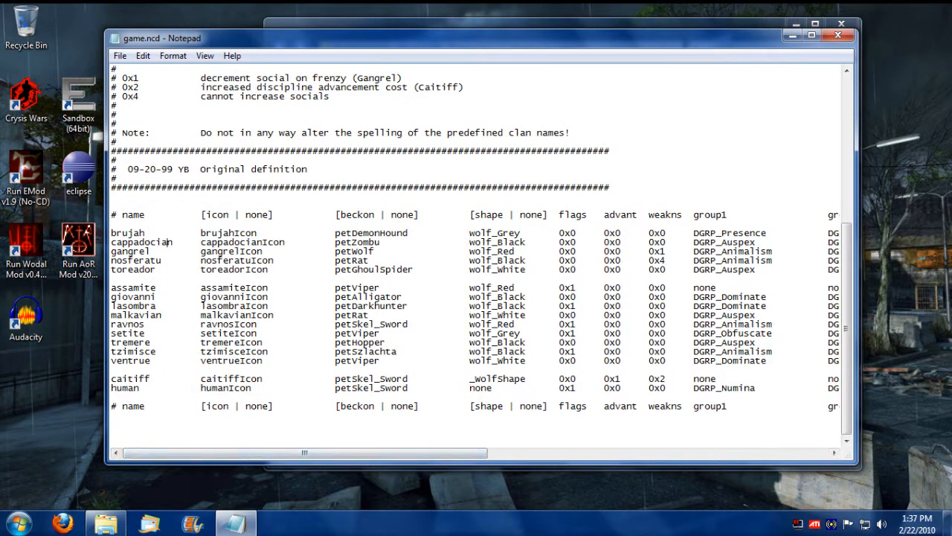
scroll(right, 3)
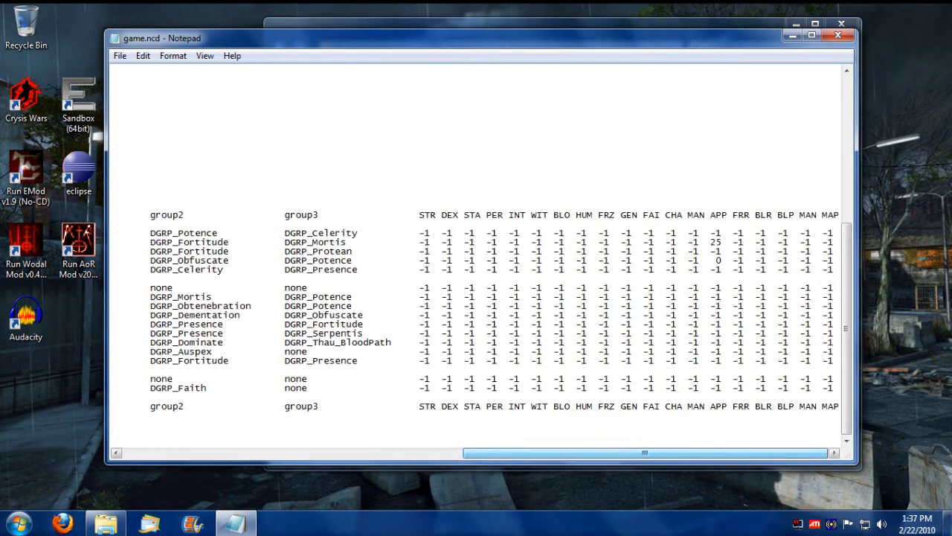
double_click(427, 215)
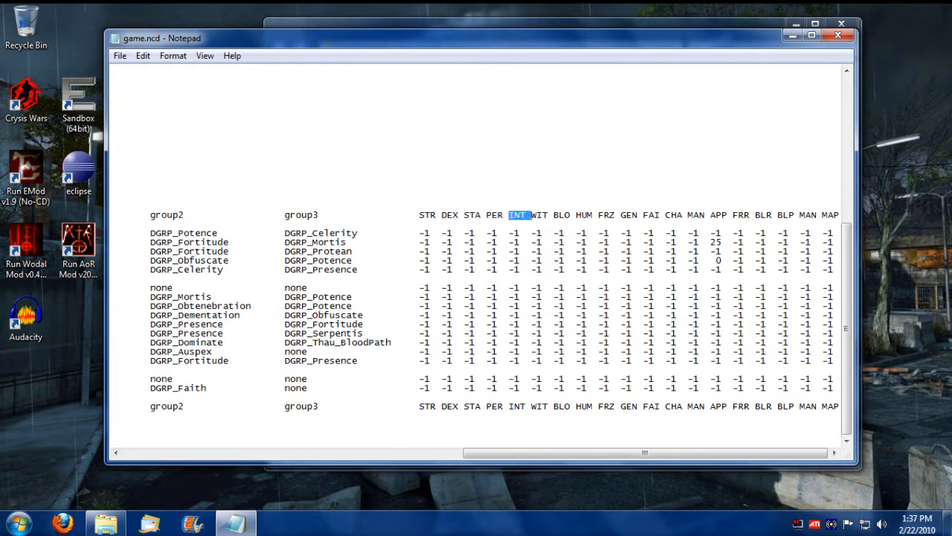
double_click(539, 215)
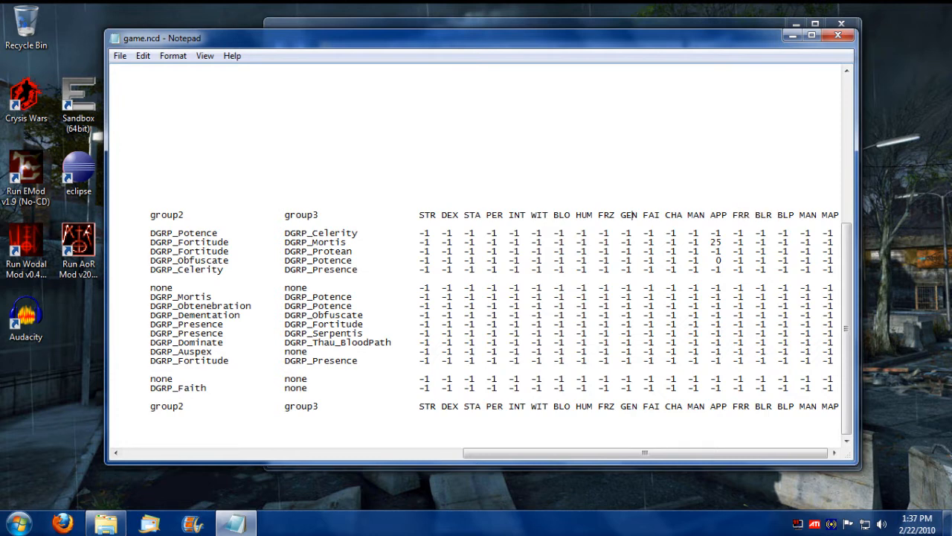
double_click(627, 215)
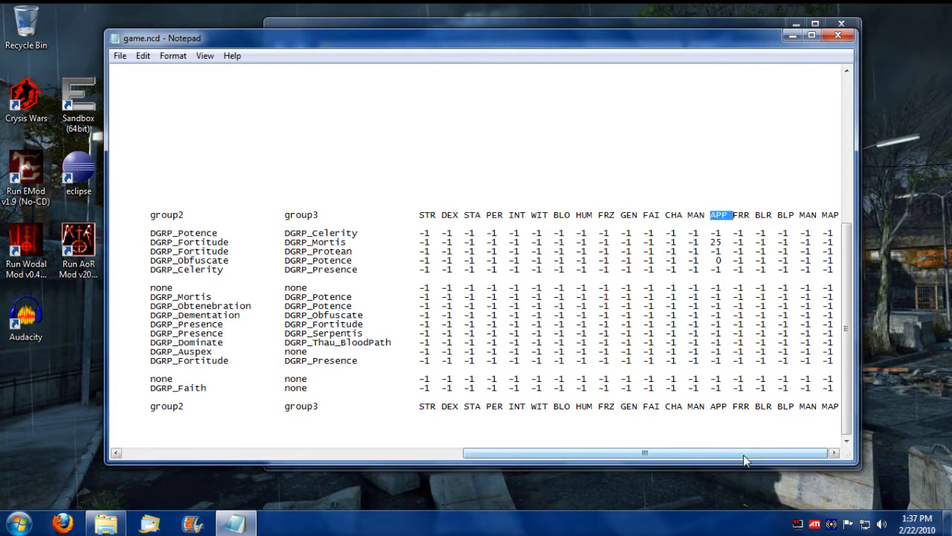
drag(645, 452, 305, 453)
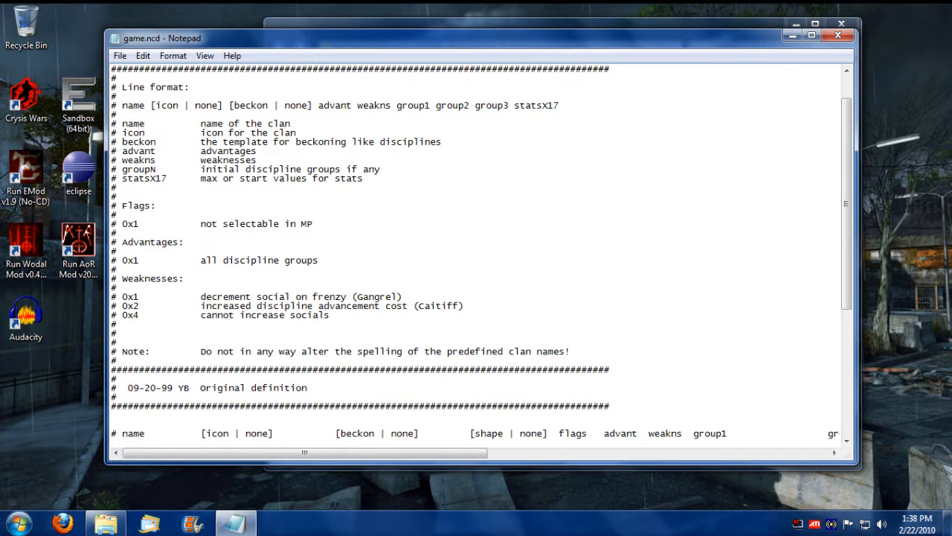
scroll(down, 3)
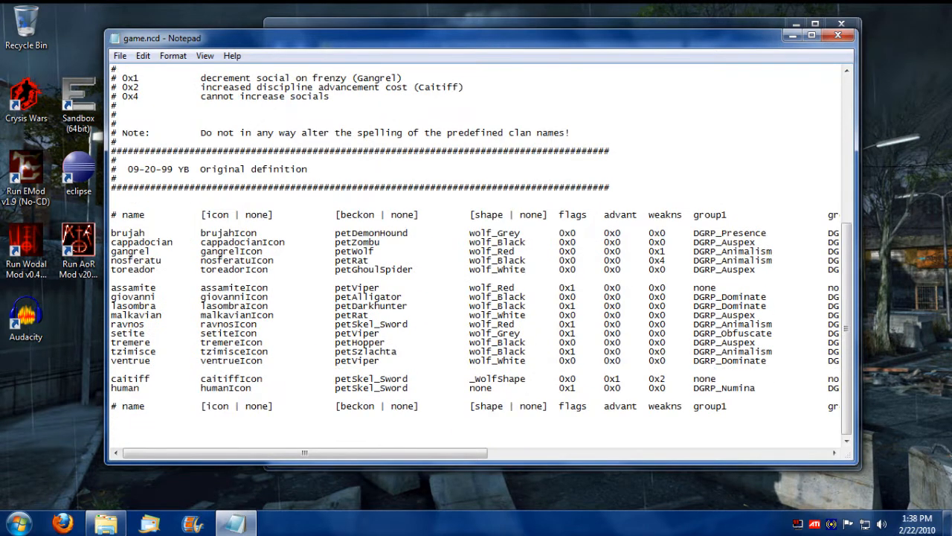
double_click(566, 287)
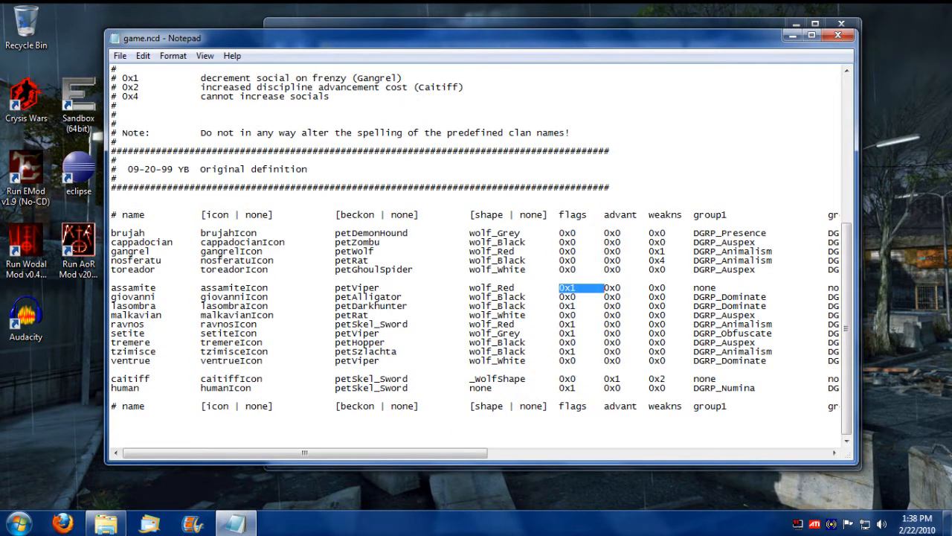
double_click(132, 287)
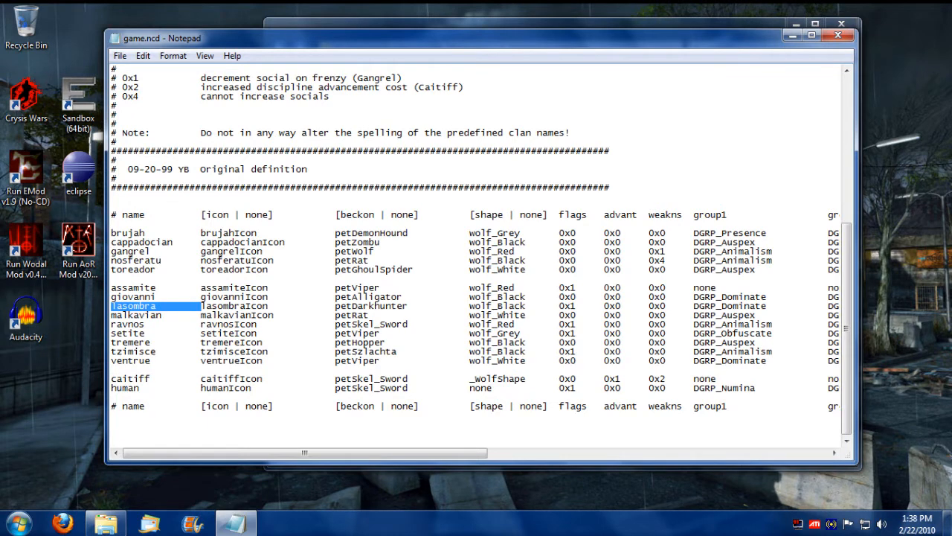
click(128, 323)
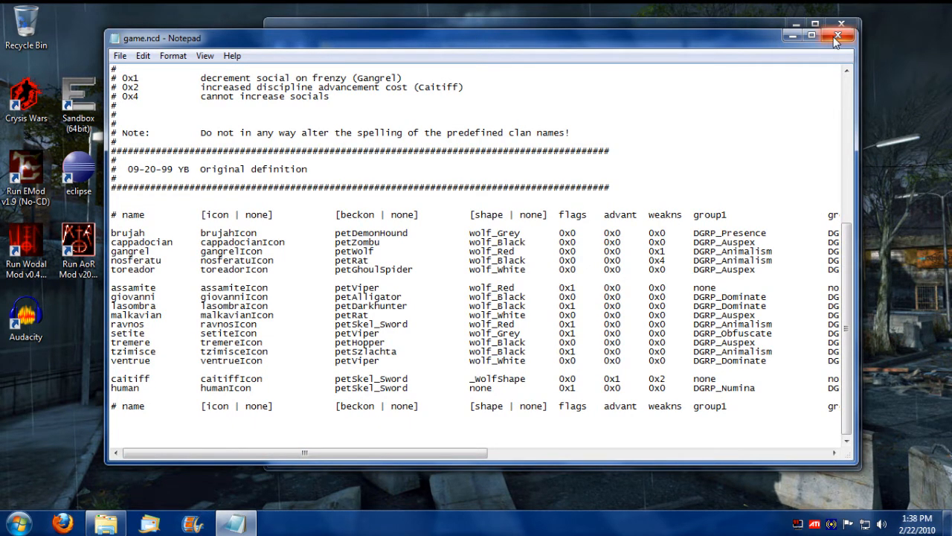
Step: Close game.ncd, open game.ndd, and scroll down to its discipline definitions table
click(842, 35)
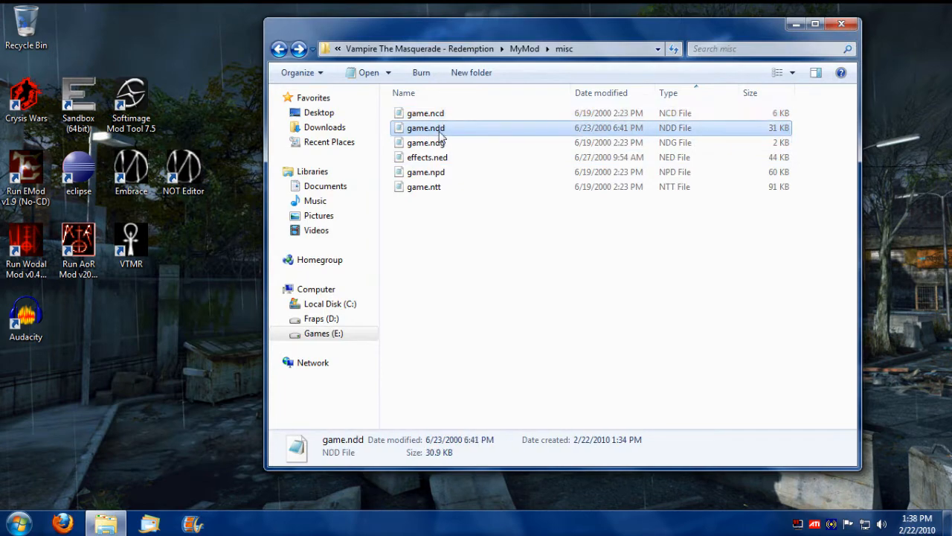
double_click(426, 127)
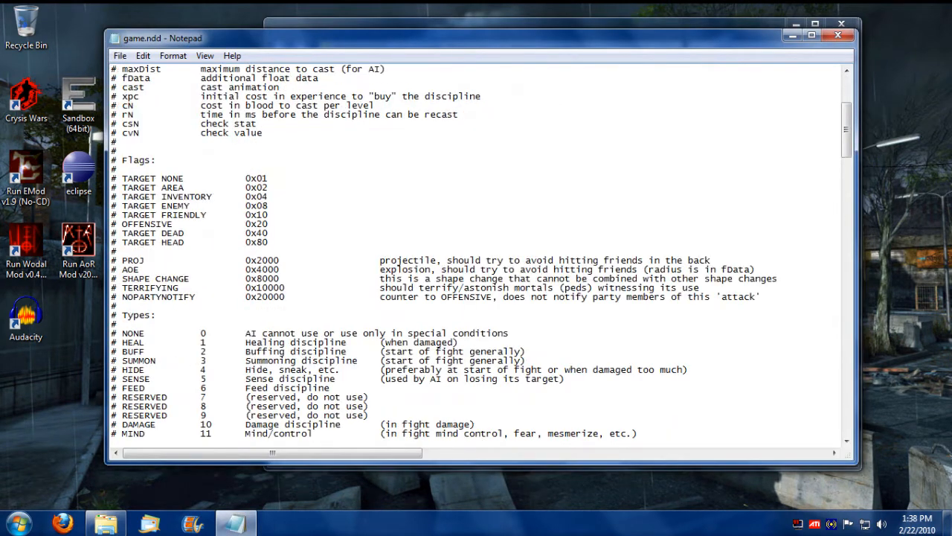
scroll(down, 3)
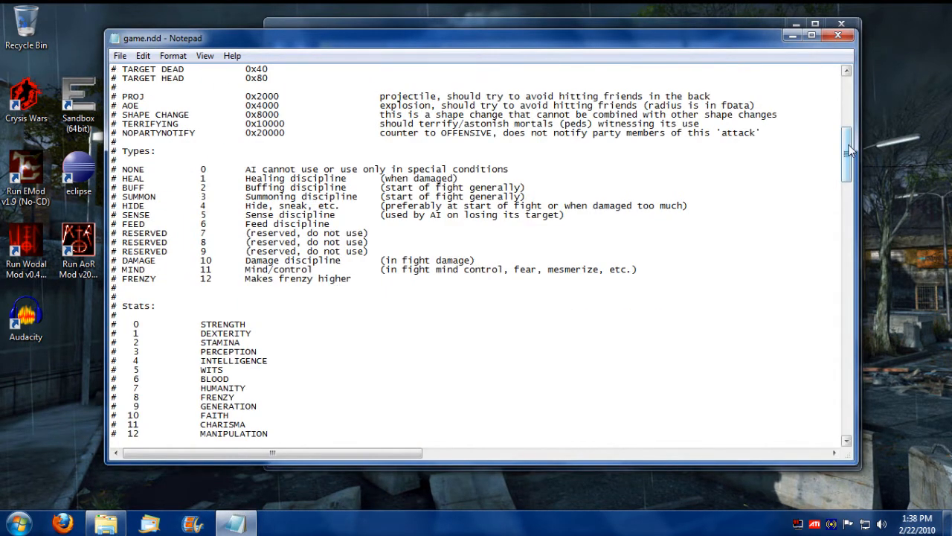
scroll(down, 3)
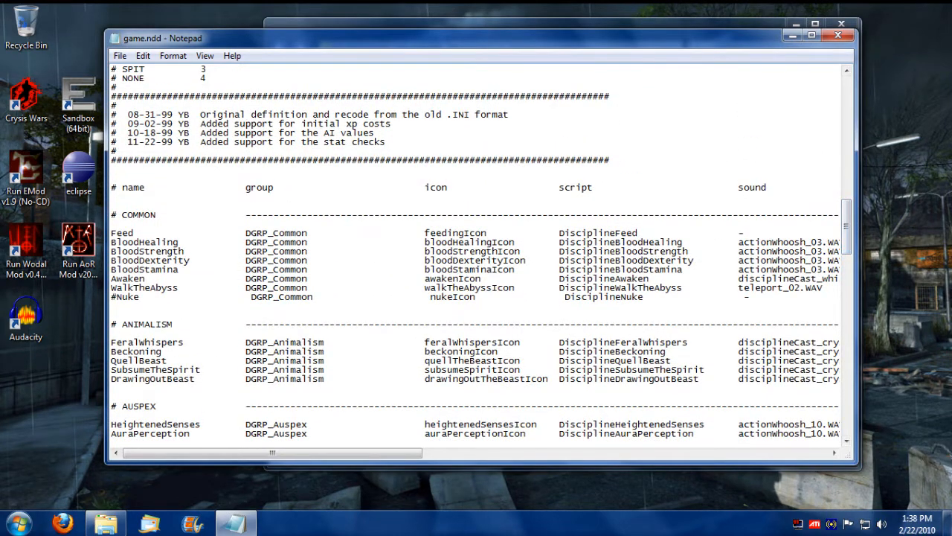
double_click(121, 232)
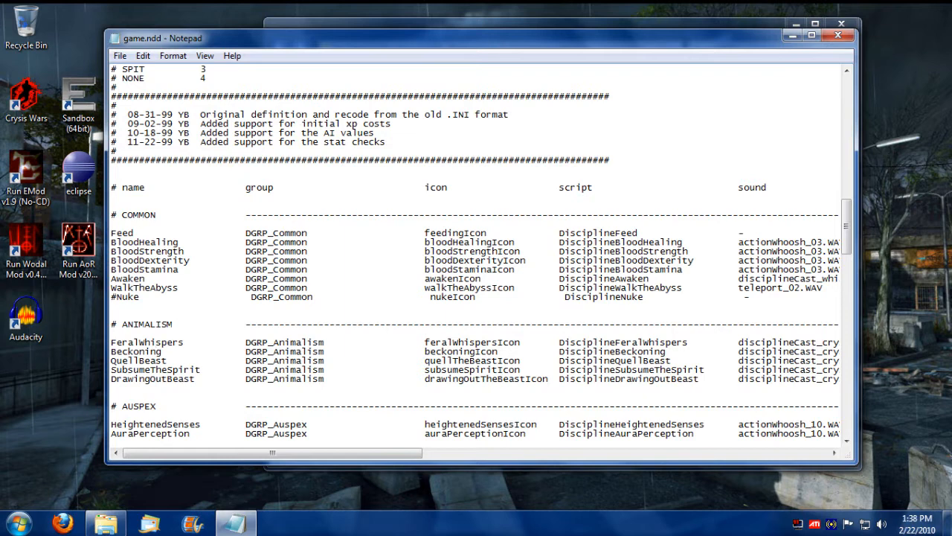
double_click(121, 232)
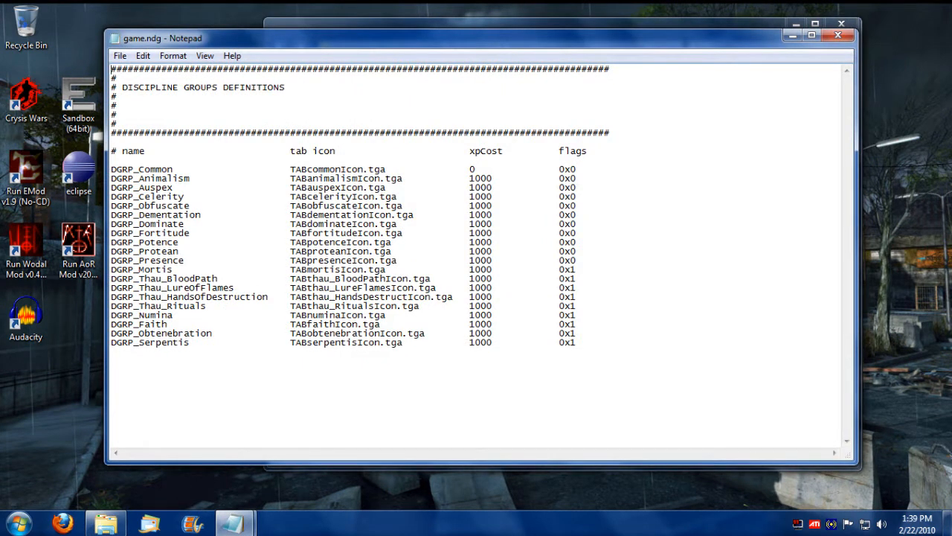
Step: Open game.ndg to read its discipline groups with icons, xpCost and flags
double_click(149, 178)
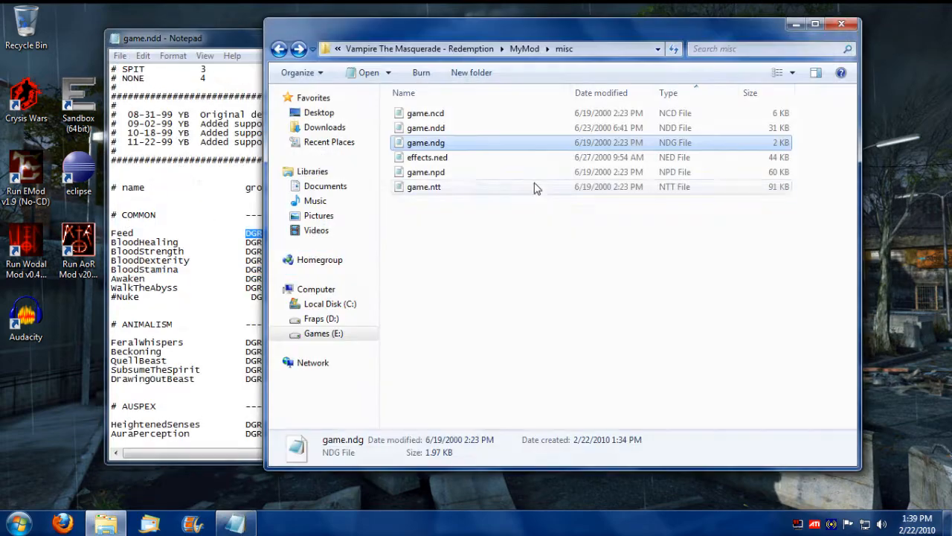
Step: Reopen game.ncd in Notepad and scroll down through its contents
double_click(425, 113)
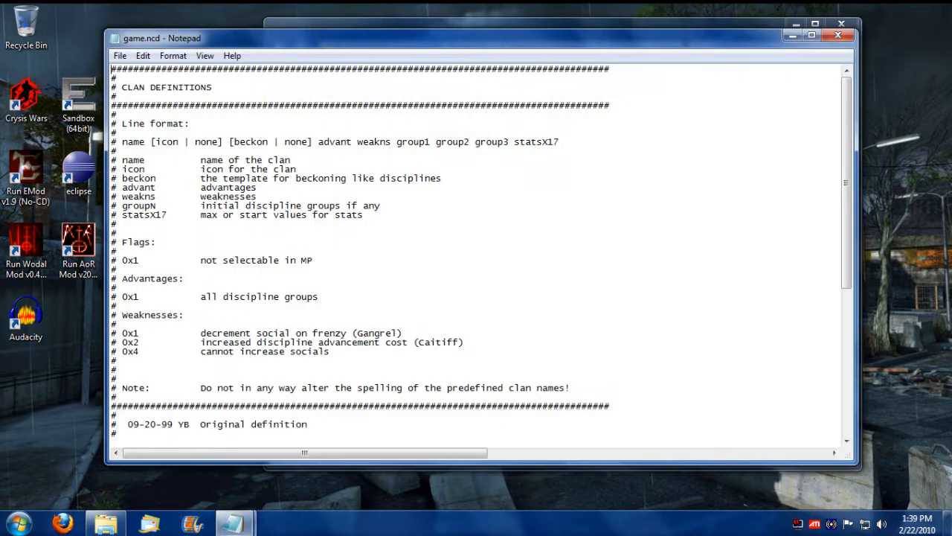
scroll(down, 3)
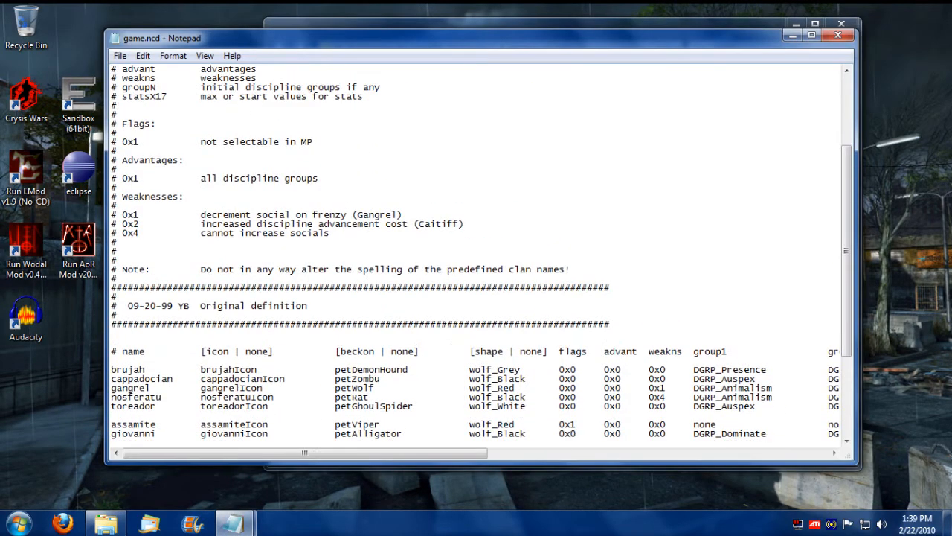
scroll(down, 3)
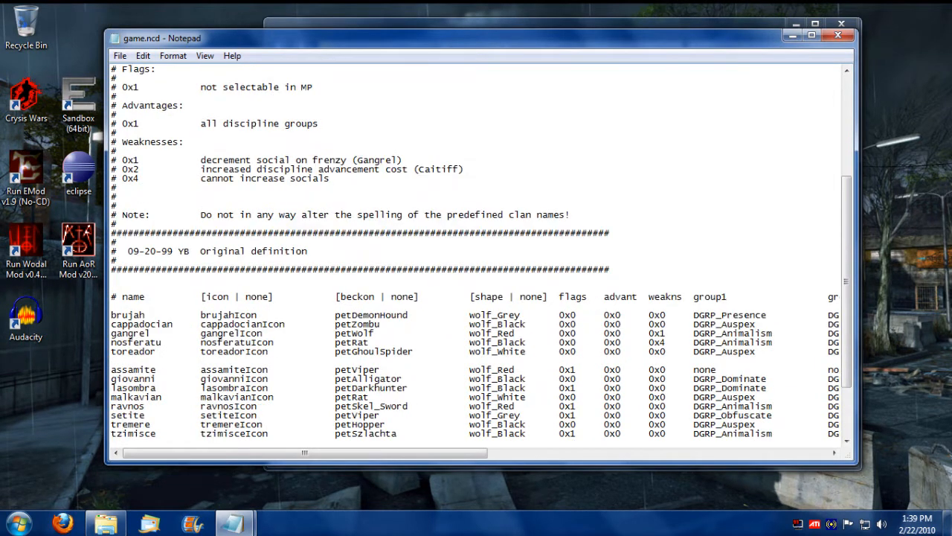
scroll(down, 3)
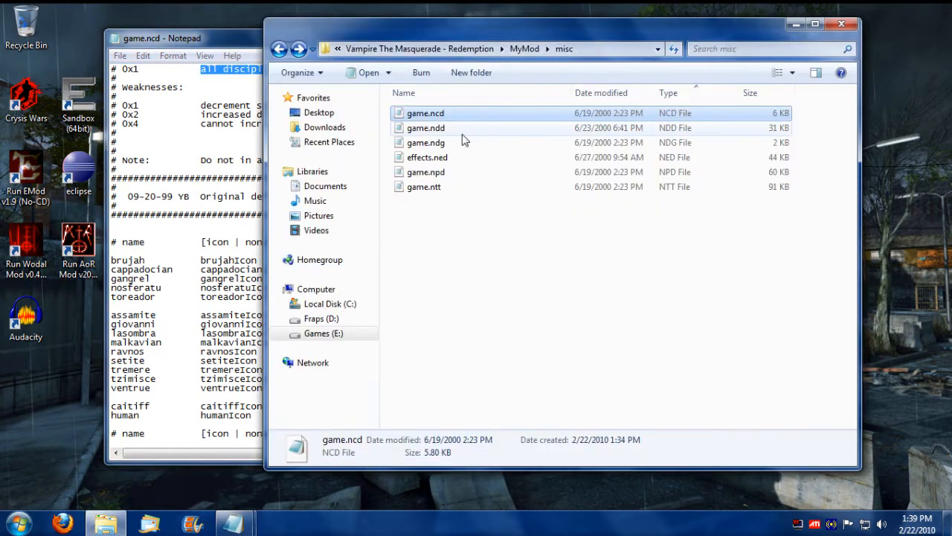
Step: Open game.ndg and highlight the Thau_Rituals flags value in the discipline groups list
double_click(426, 142)
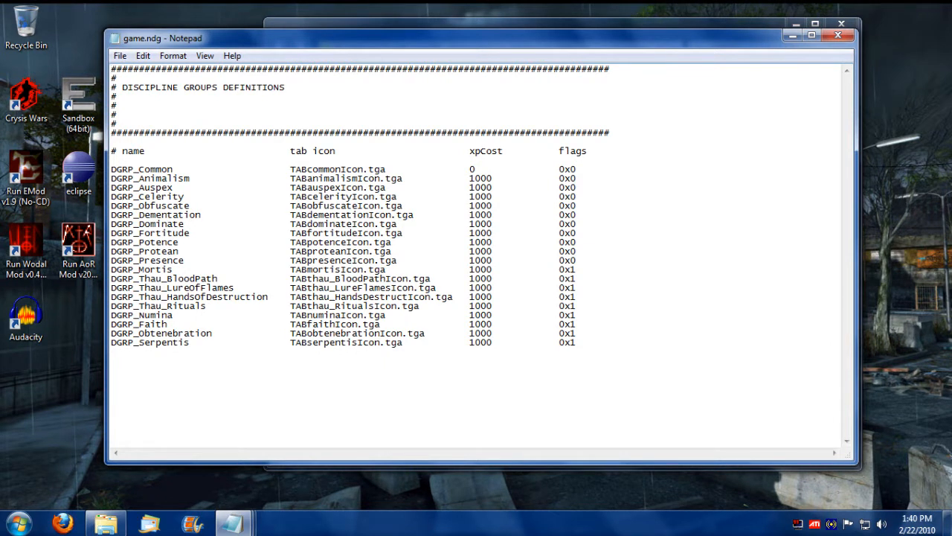
double_click(567, 269)
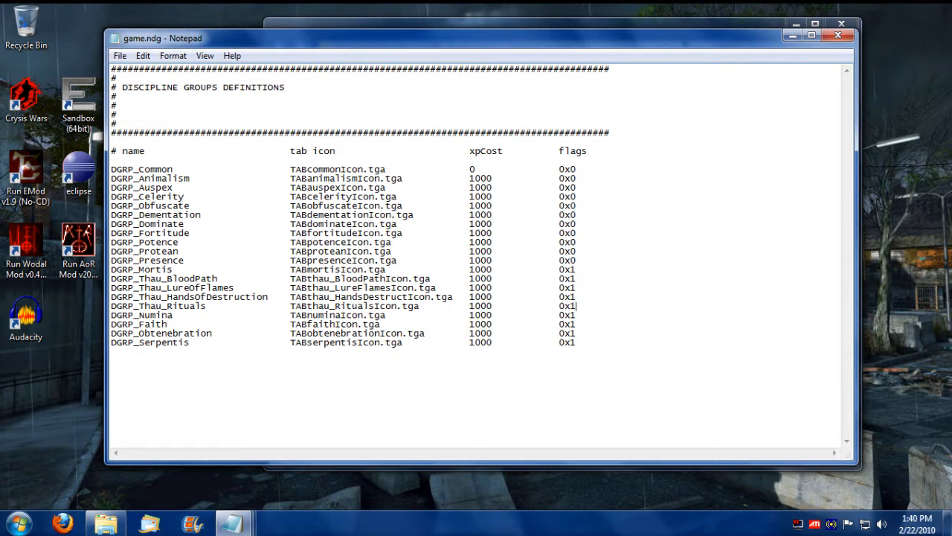
double_click(567, 315)
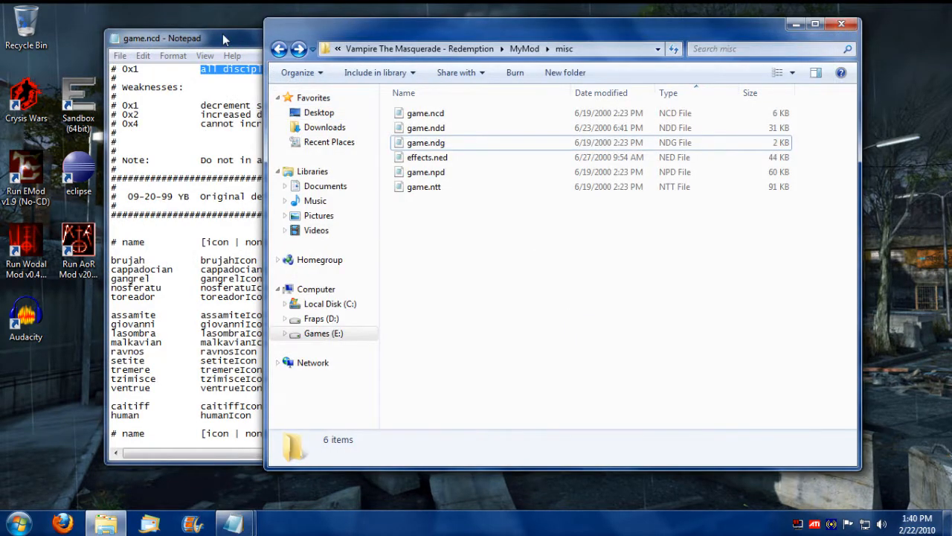
Step: Reopen game.ndd, highlight the Feed icon name, and scroll across to the sound and flags columns
click(163, 38)
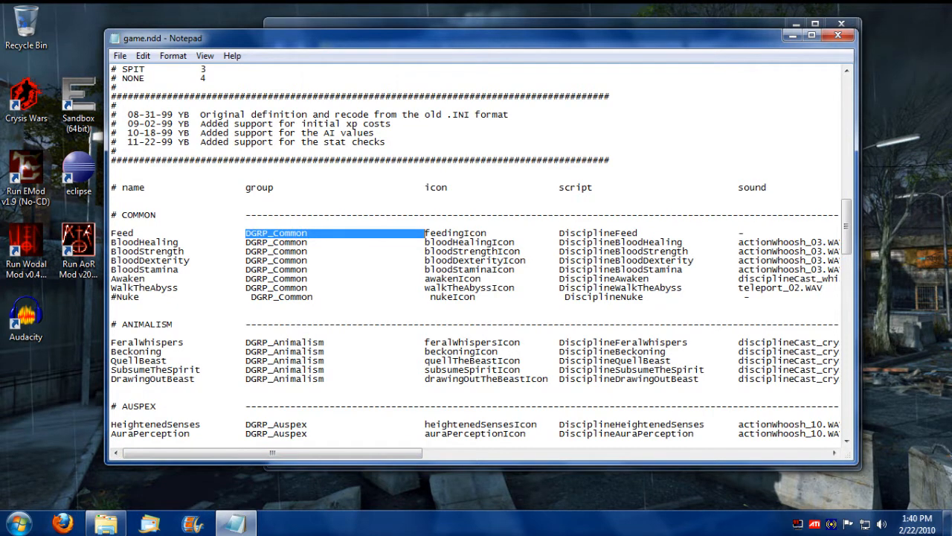
double_click(455, 232)
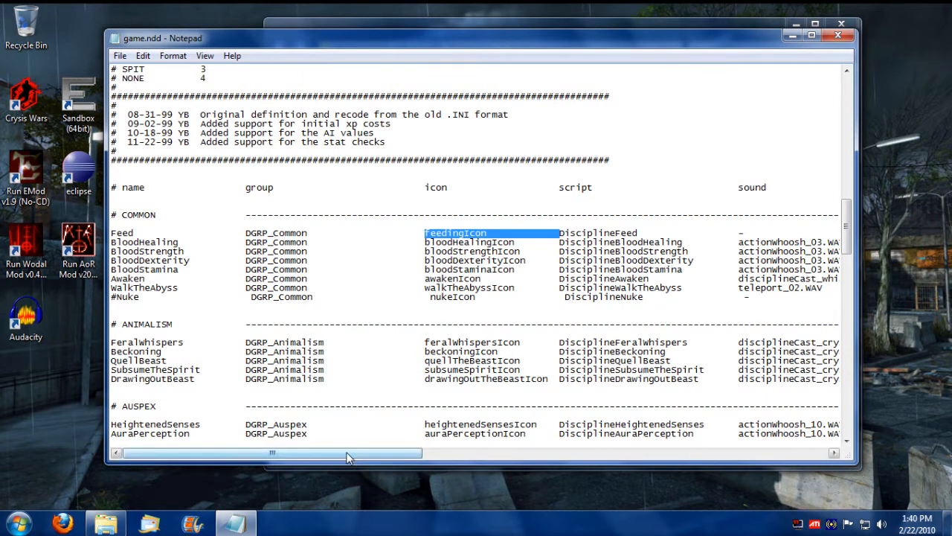
drag(271, 452, 380, 452)
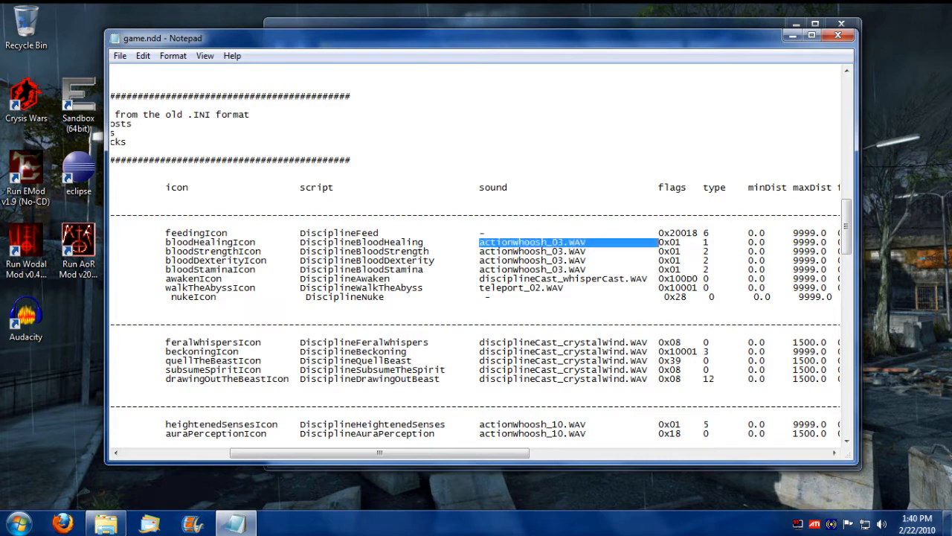
drag(380, 453, 584, 452)
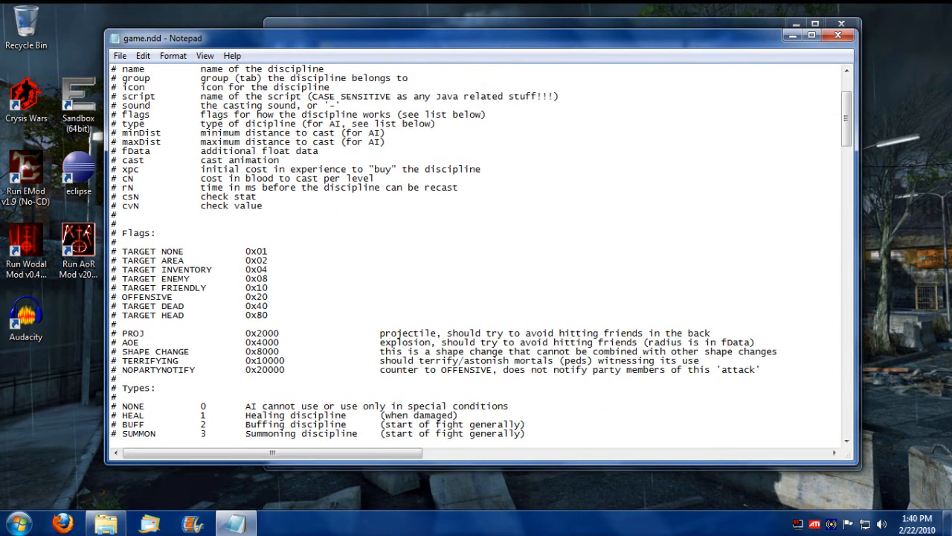
Step: Highlight the discipline flag values, scroll through Types and Stats, and select a minDist value
drag(113, 251, 171, 315)
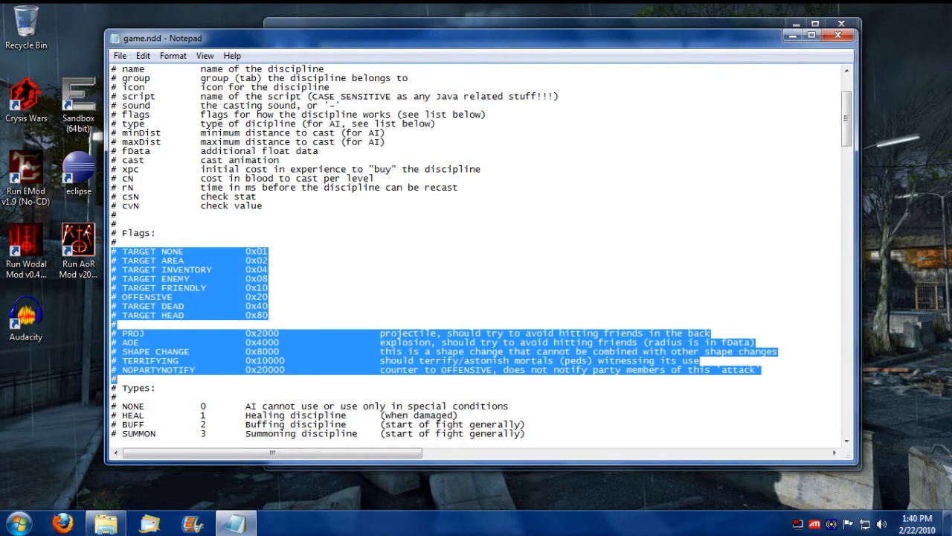
scroll(down, 3)
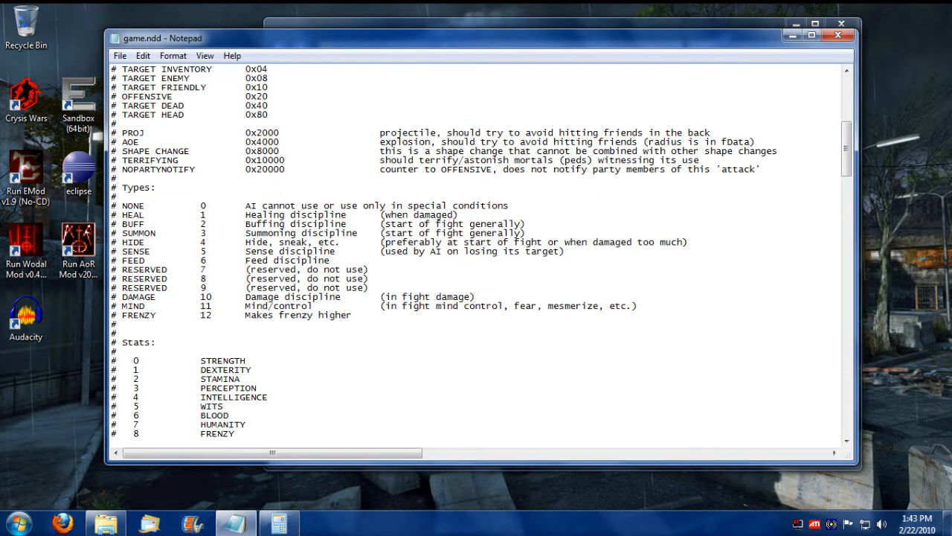
triple_click(297, 206)
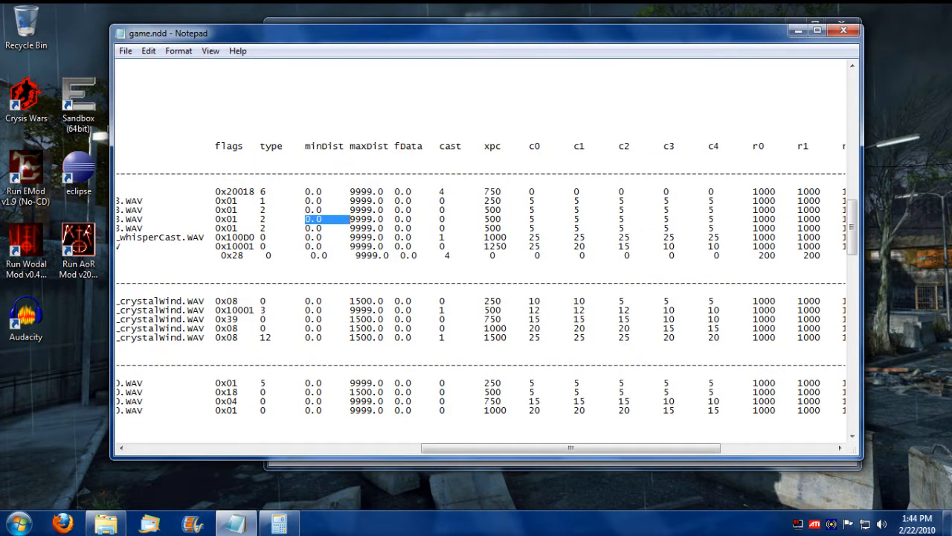
Step: Clear the minDist highlight and highlight the SPIT cast animation code
click(318, 218)
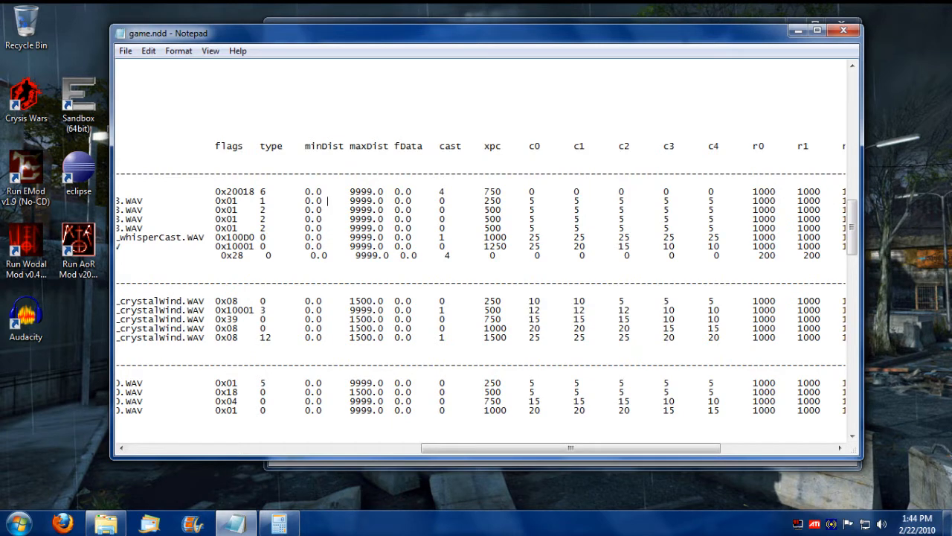
double_click(366, 318)
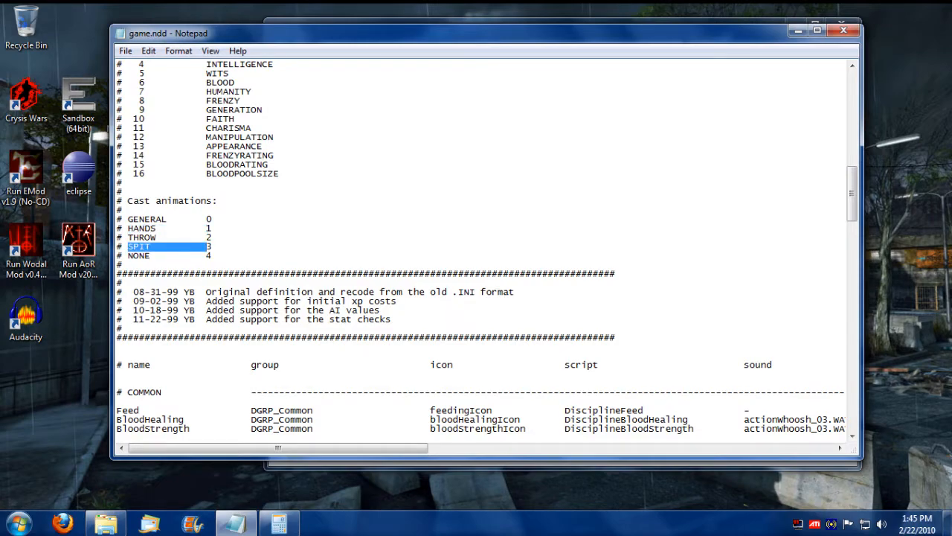
Step: Scroll the discipline table across to the cast and experience columns
scroll(down, 3)
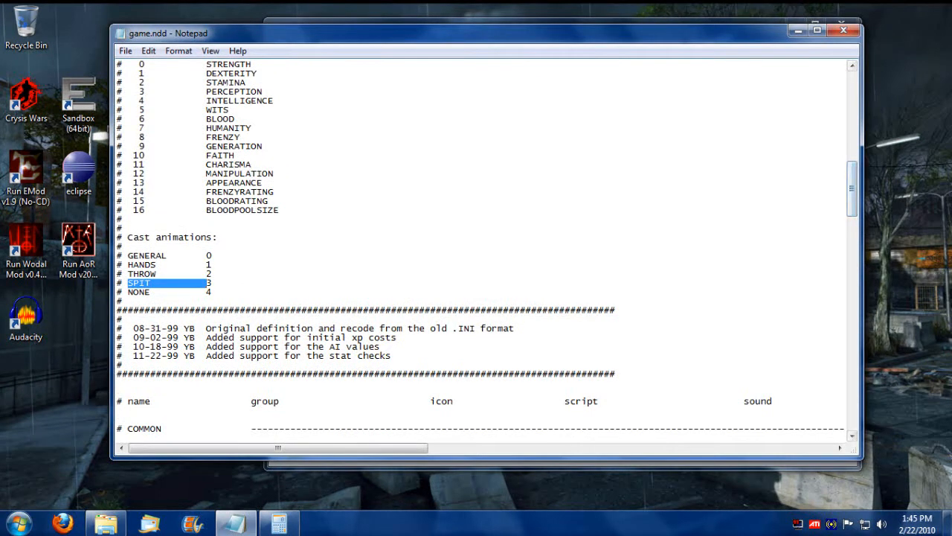
scroll(down, 3)
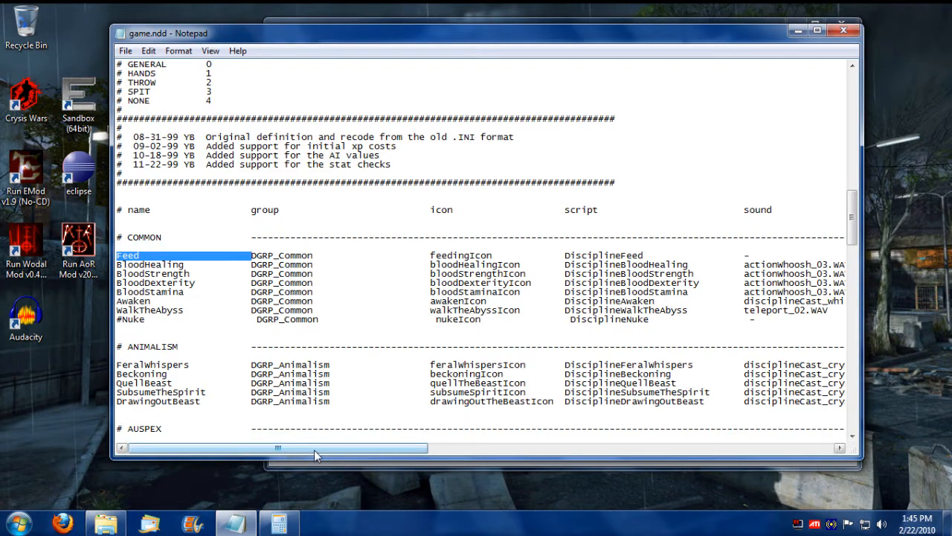
drag(279, 447, 524, 447)
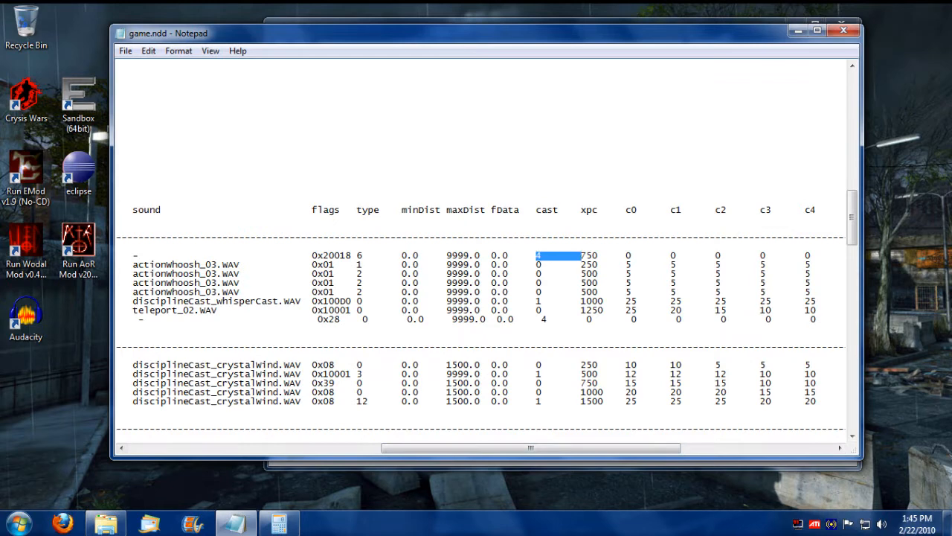
drag(521, 447, 651, 454)
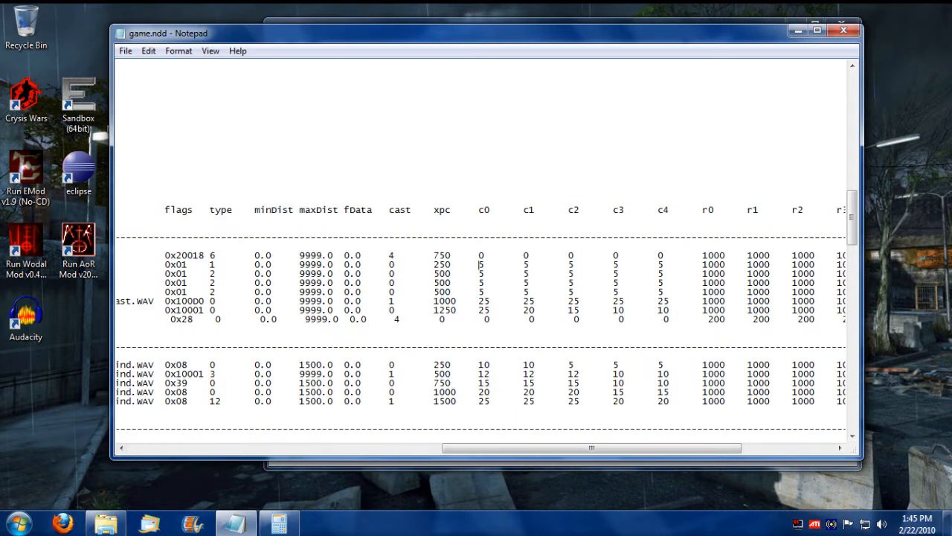
Step: Highlight BloodHealing's c0–c4 blood costs, then scan the recast and stat check columns
drag(480, 264, 662, 264)
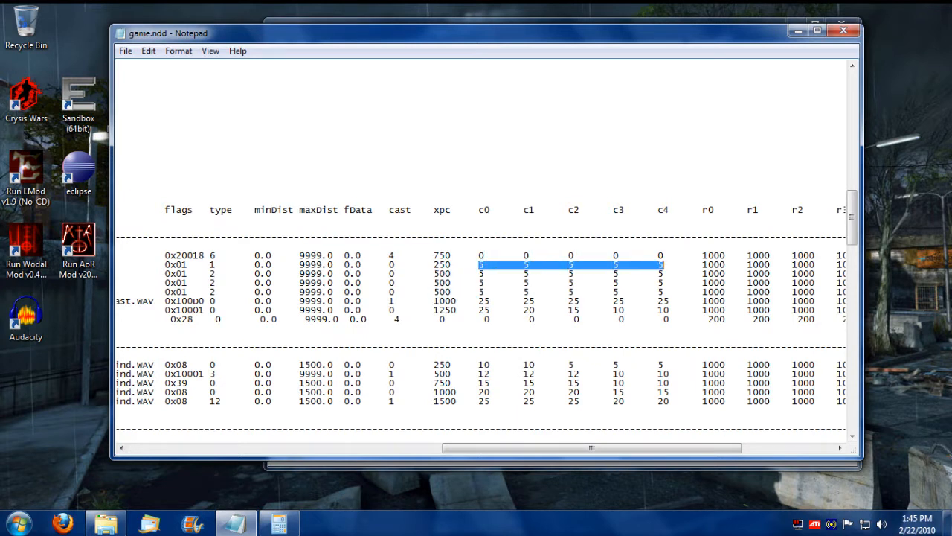
drag(592, 447, 620, 447)
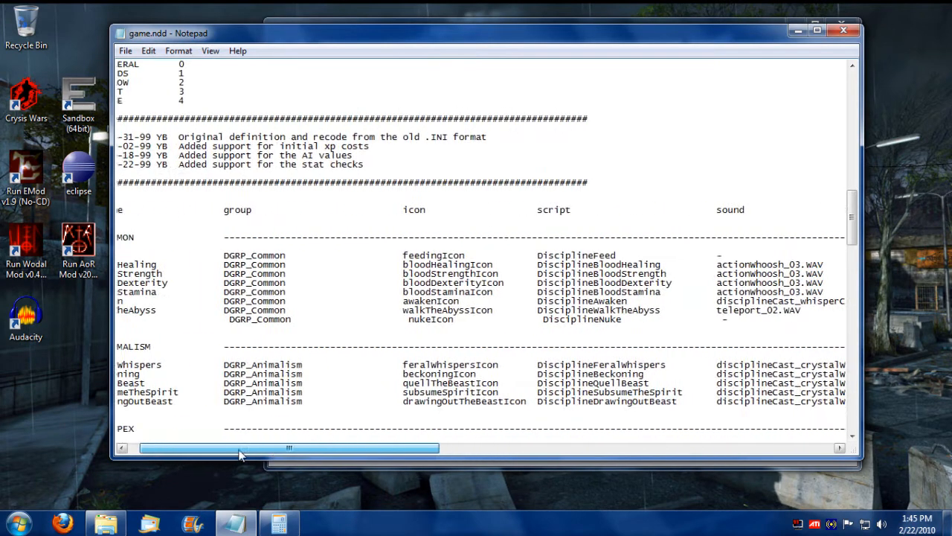
drag(290, 447, 623, 447)
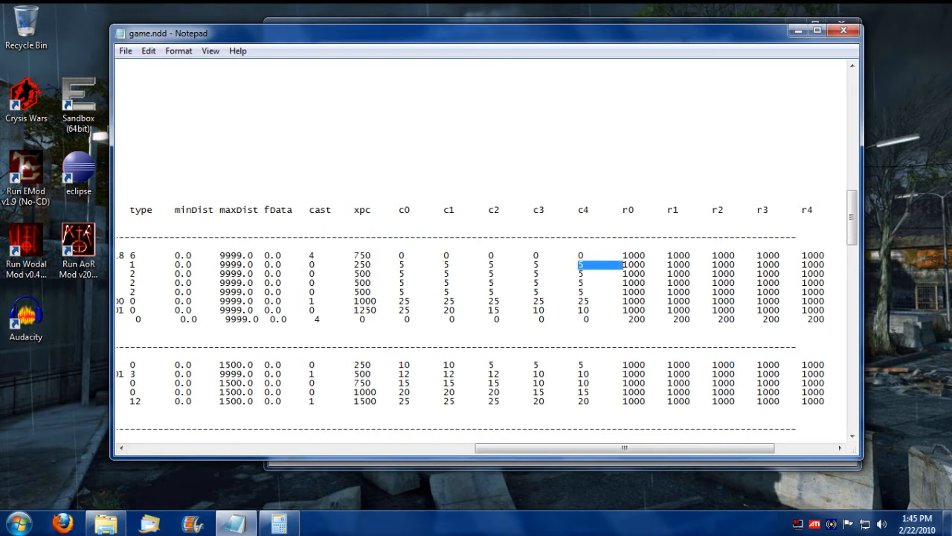
scroll(right, 3)
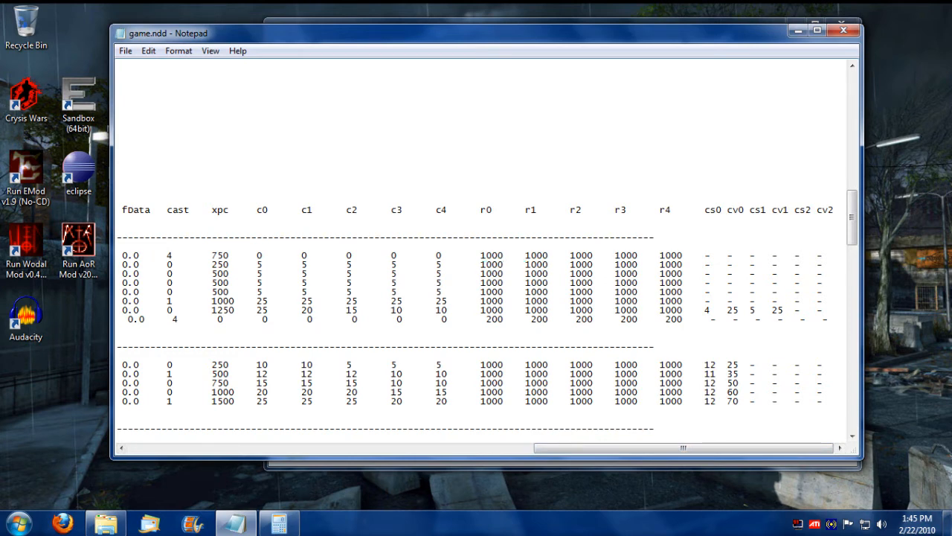
double_click(491, 264)
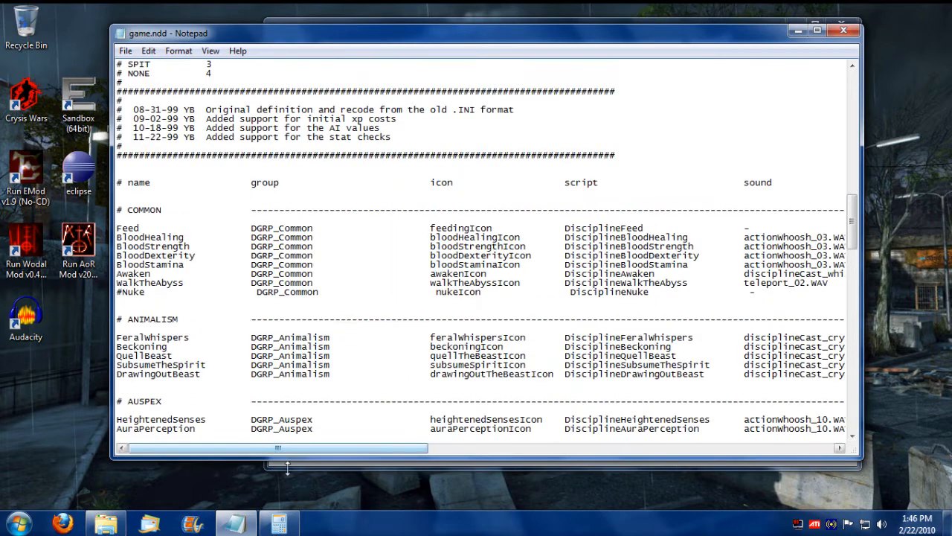
Step: Compare WalkTheAbyss's row with its cs0, cv0, cs1, cv1 stat-check values
drag(277, 447, 683, 447)
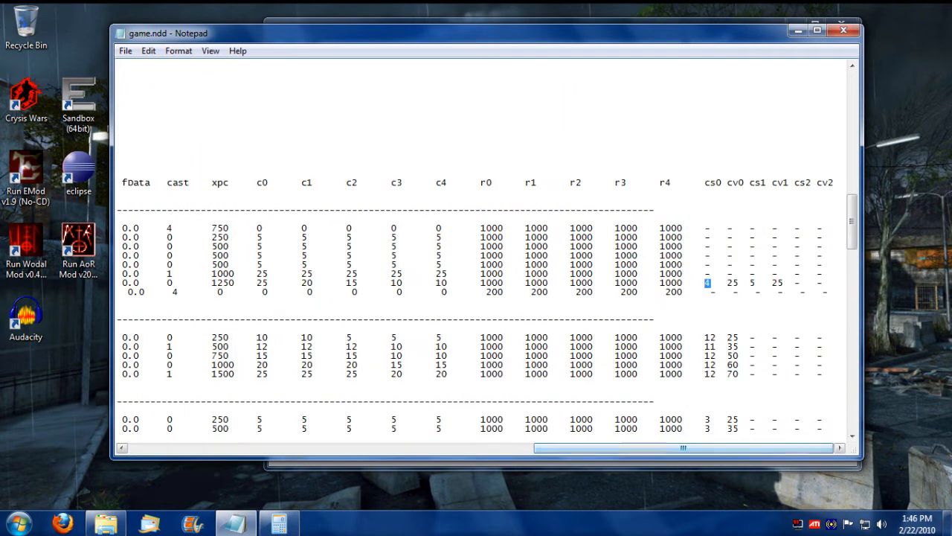
scroll(left, 3)
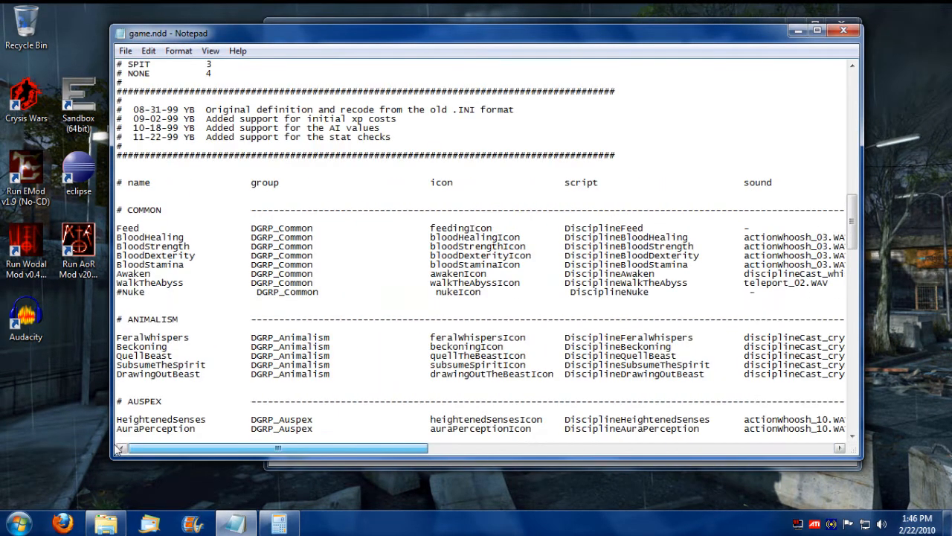
drag(276, 447, 670, 447)
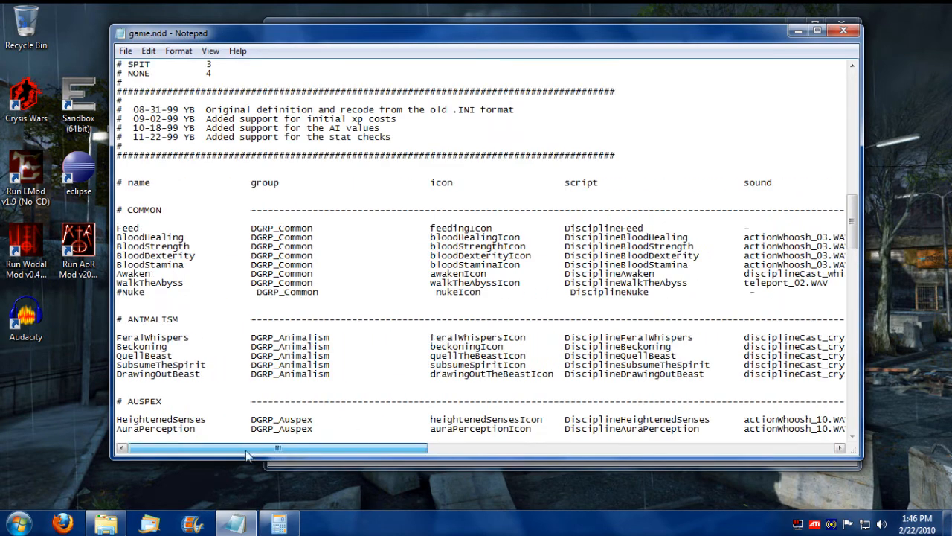
scroll(up, 3)
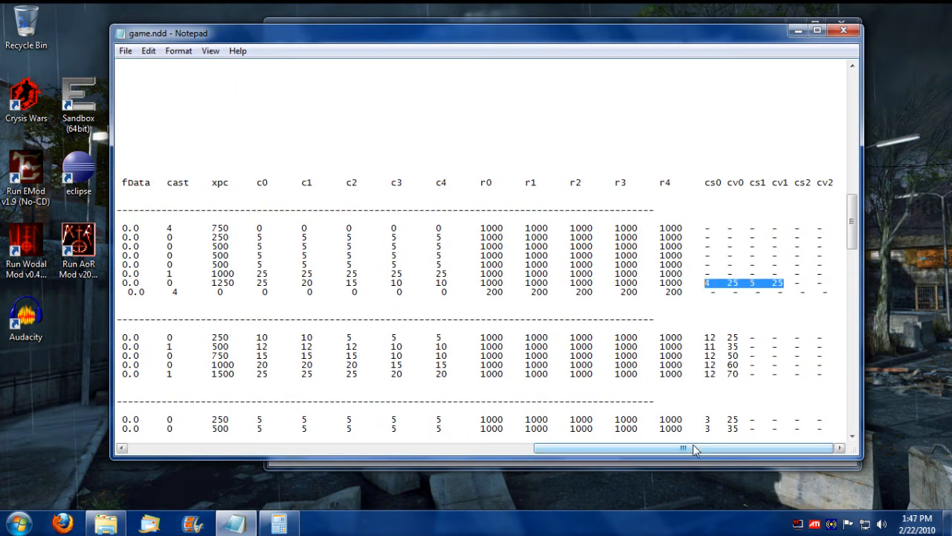
drag(683, 447, 279, 447)
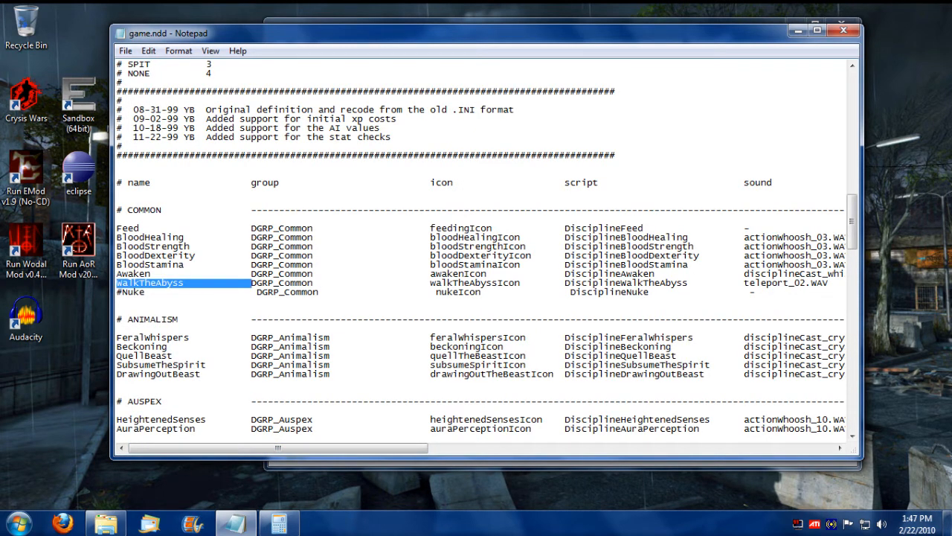
drag(279, 447, 683, 447)
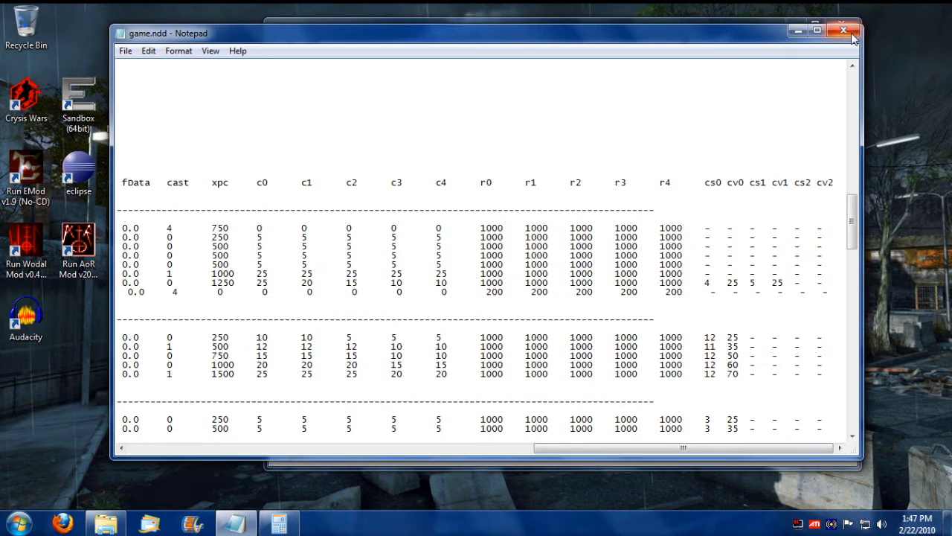
mouse_move(843, 29)
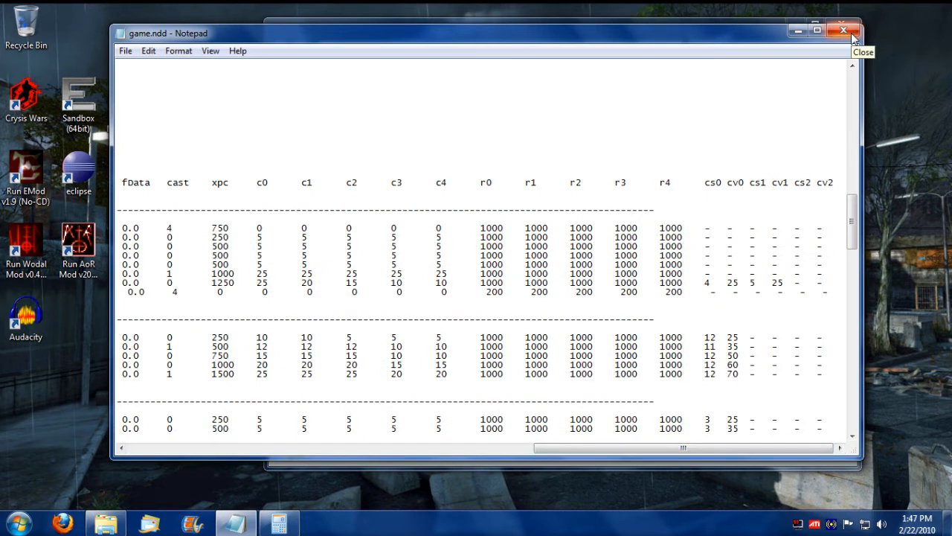